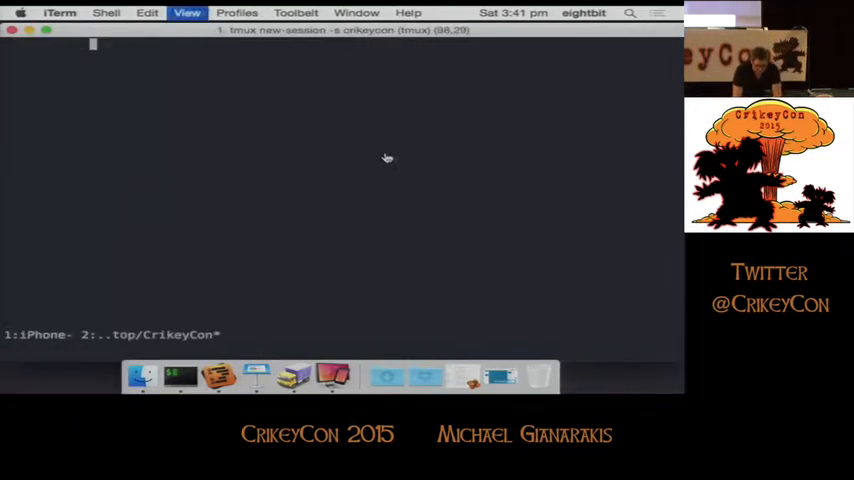
# In the CrikeyCon folder, run class-dump-z -aAkRzb Evernote into evernote_dump and open it with subl
pyautogui.write('CrikeyCon')
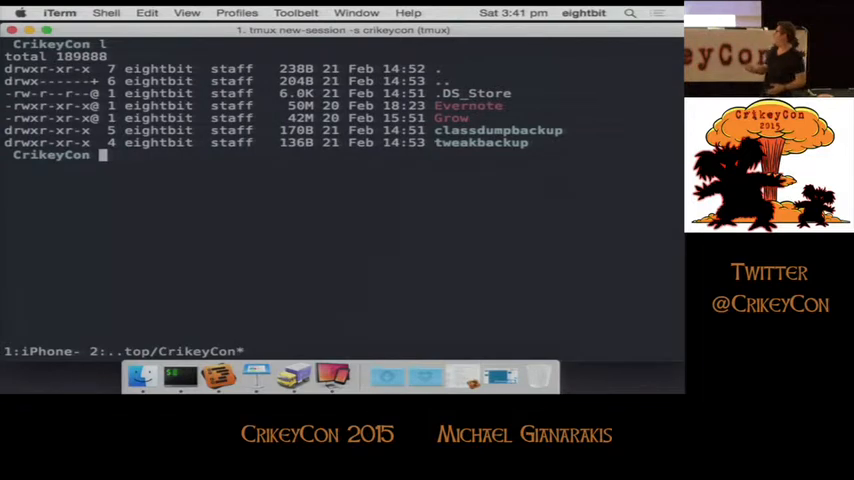
pyautogui.write('class')
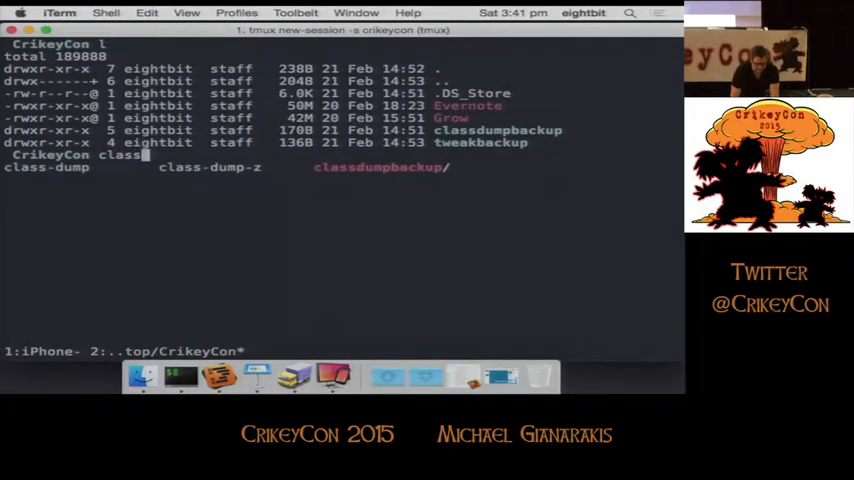
pyautogui.write('-z')
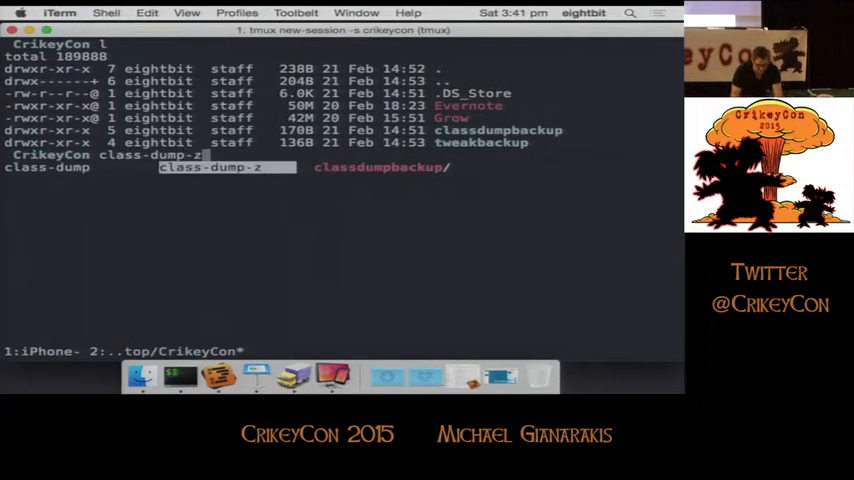
pyautogui.write('-aAkRzb Evernote >> evernote_dump')
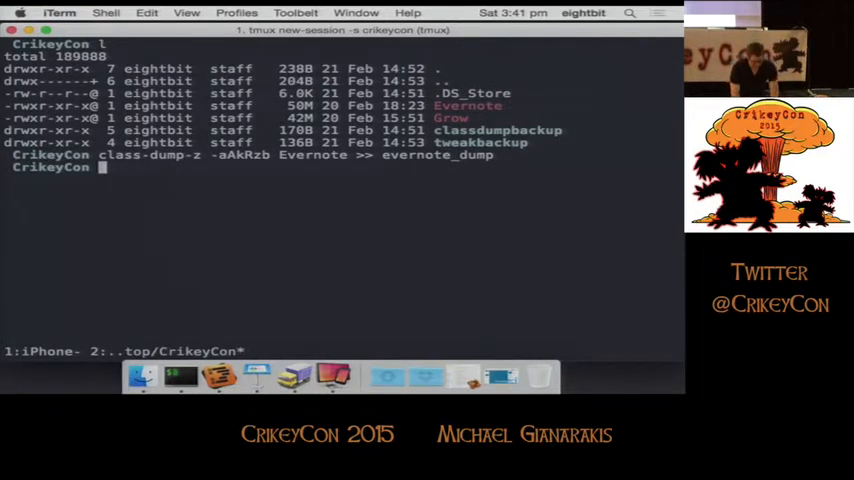
pyautogui.write('subl ev')
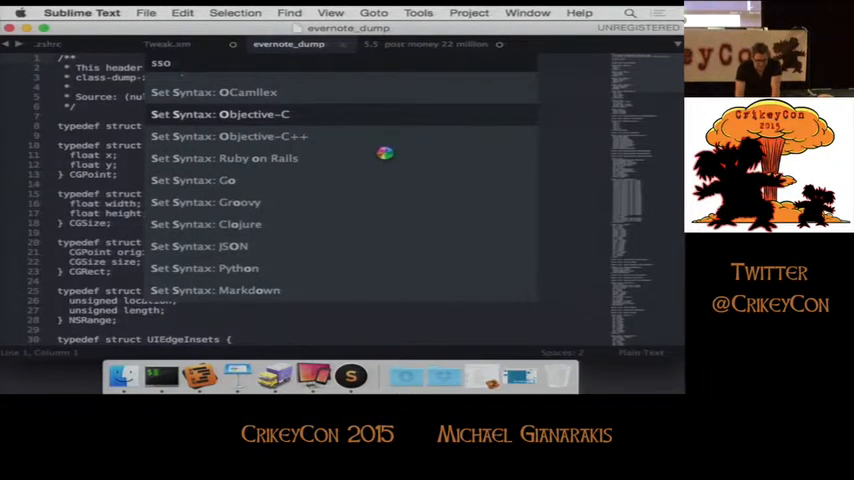
# Set evernote_dump's syntax to Objective-C and scroll down through the class interfaces
pyautogui.click(215, 113)
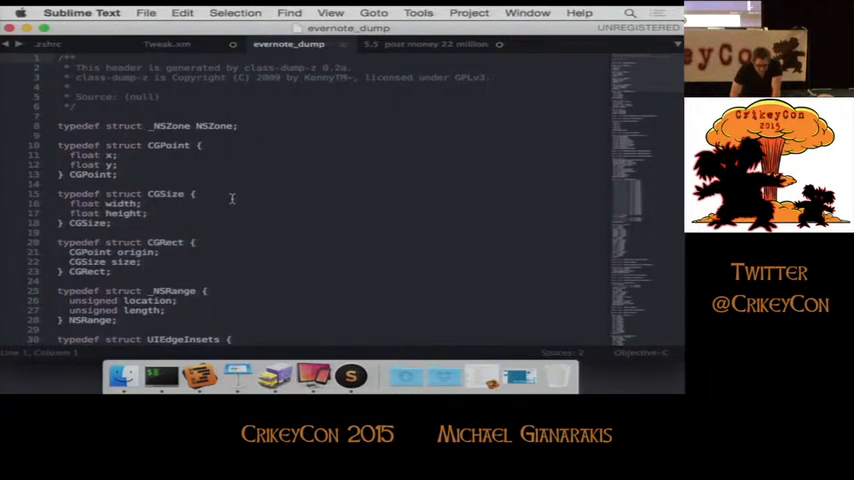
pyautogui.scroll(-3)
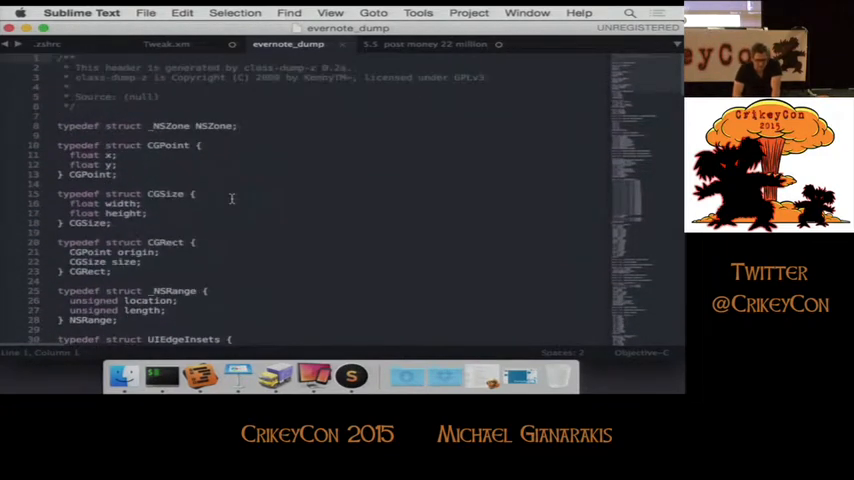
pyautogui.scroll(-3)
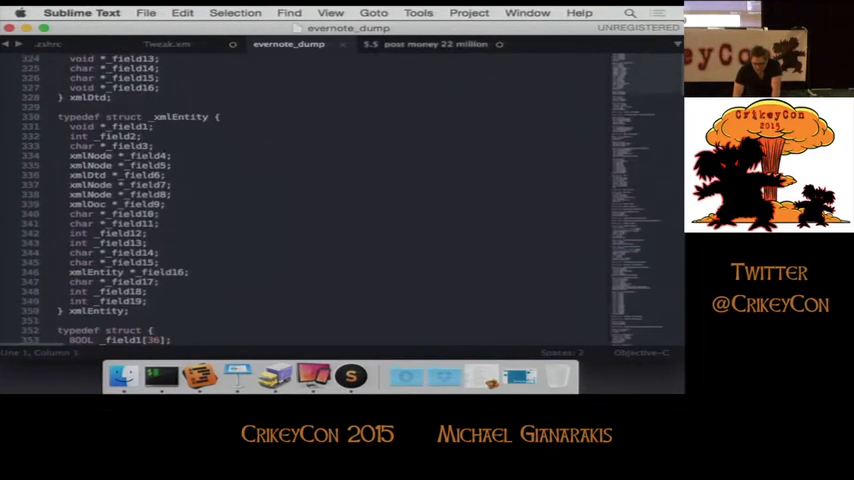
pyautogui.scroll(-3)
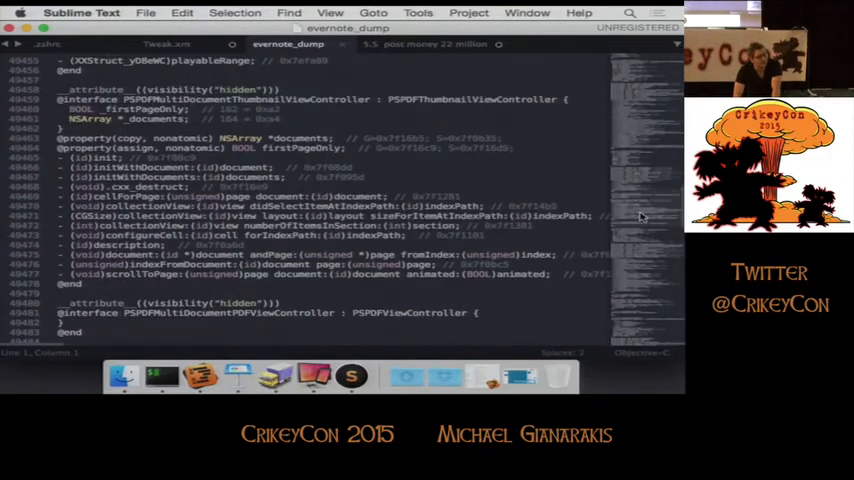
pyautogui.scroll(-3)
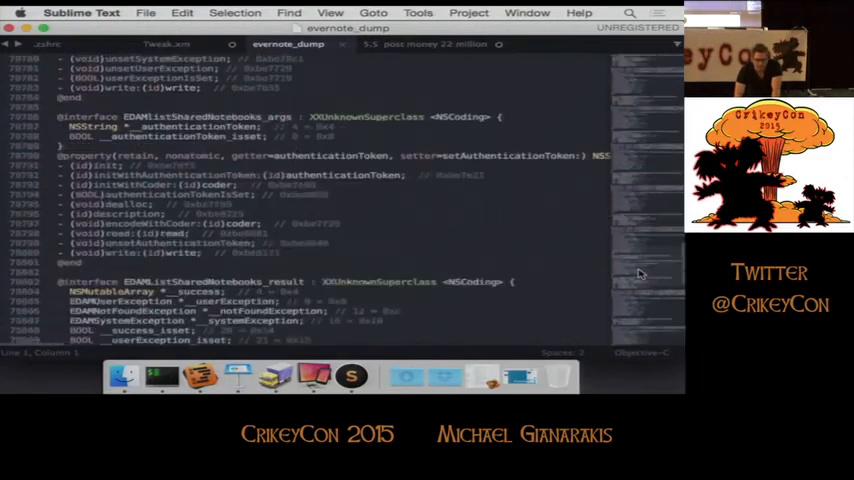
pyautogui.scroll(-3)
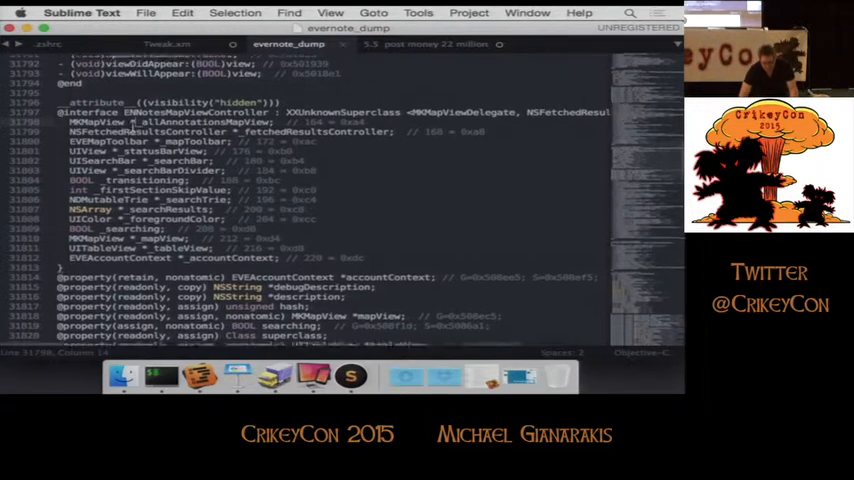
pyautogui.scroll(-3)
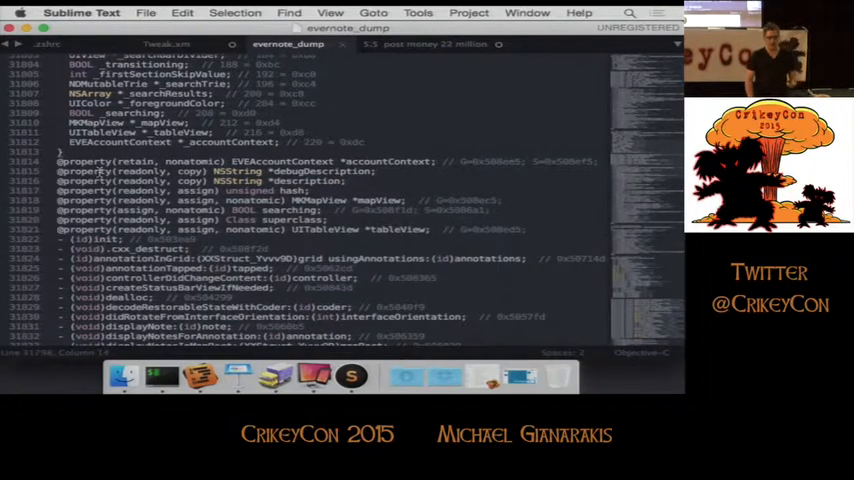
pyautogui.scroll(-3)
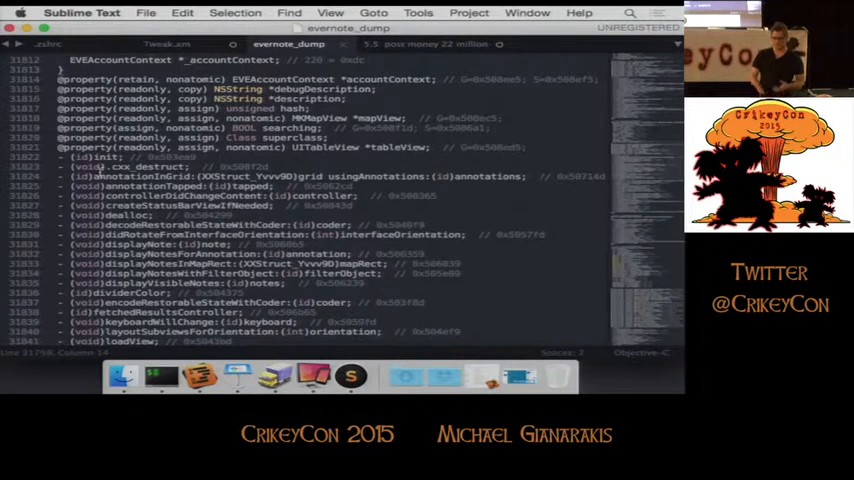
pyautogui.scroll(-3)
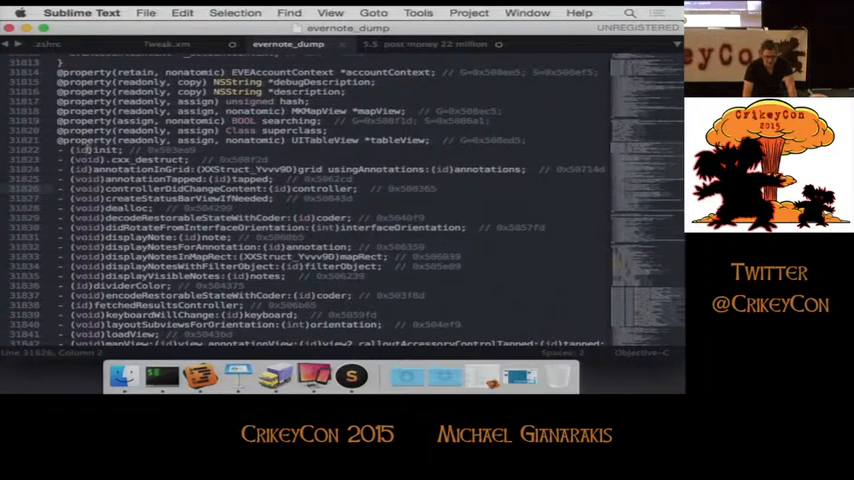
pyautogui.scroll(-3)
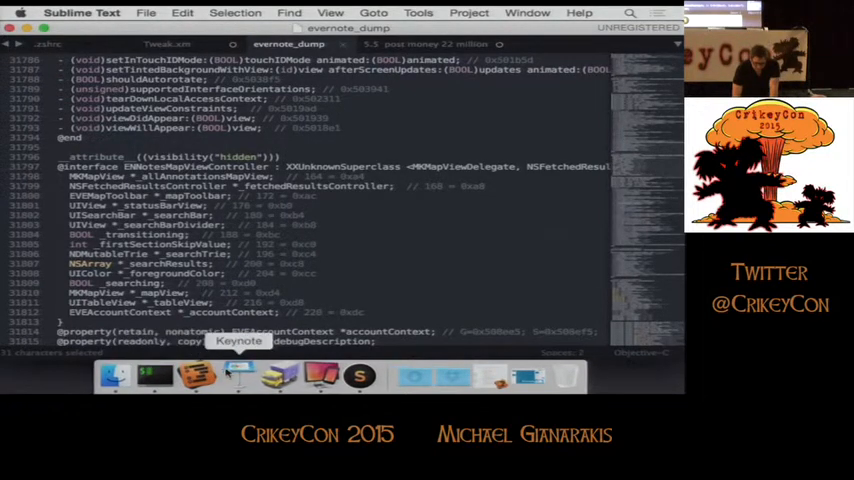
pyautogui.click(238, 375)
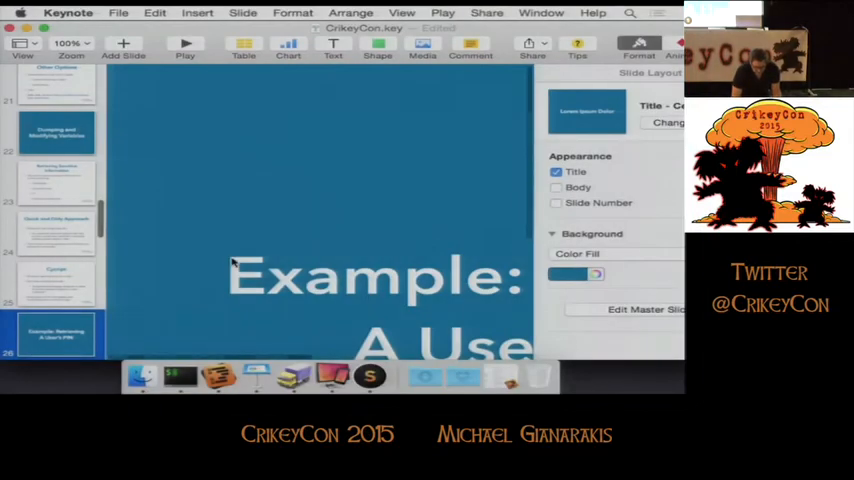
# Switch to Reflector and mirror the iPod's screen to eightbit over AirPlay
pyautogui.click(334, 376)
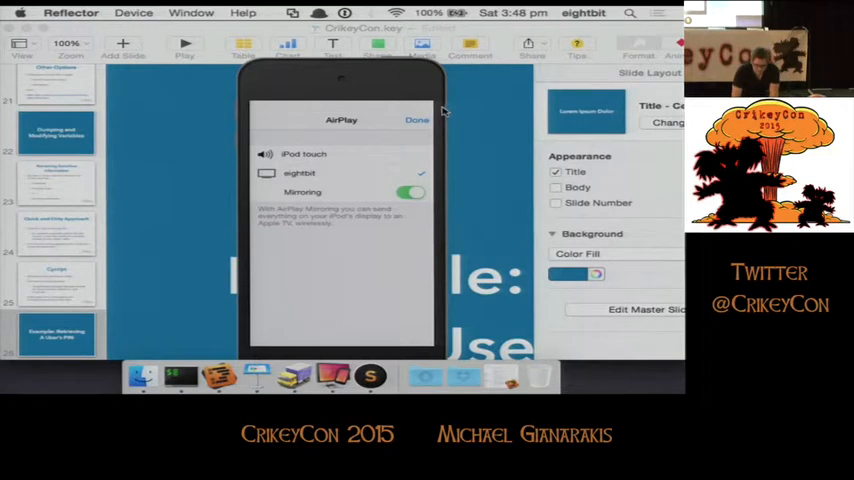
pyautogui.moveTo(281, 96)
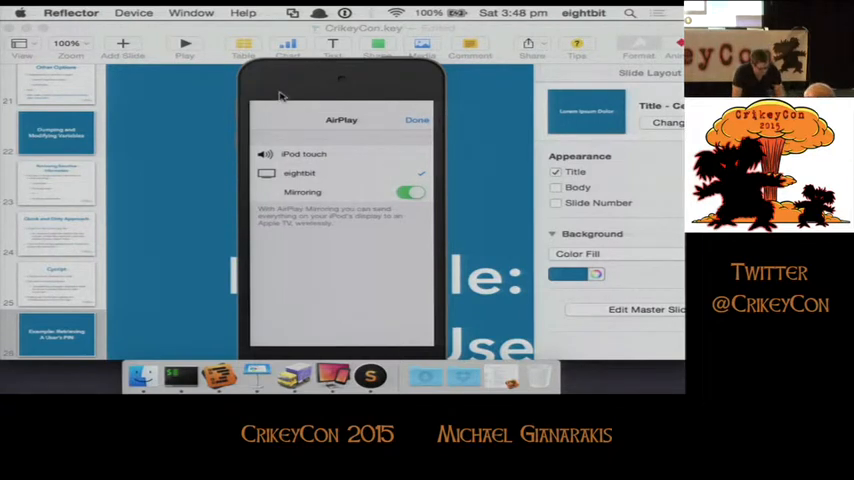
pyautogui.click(417, 120)
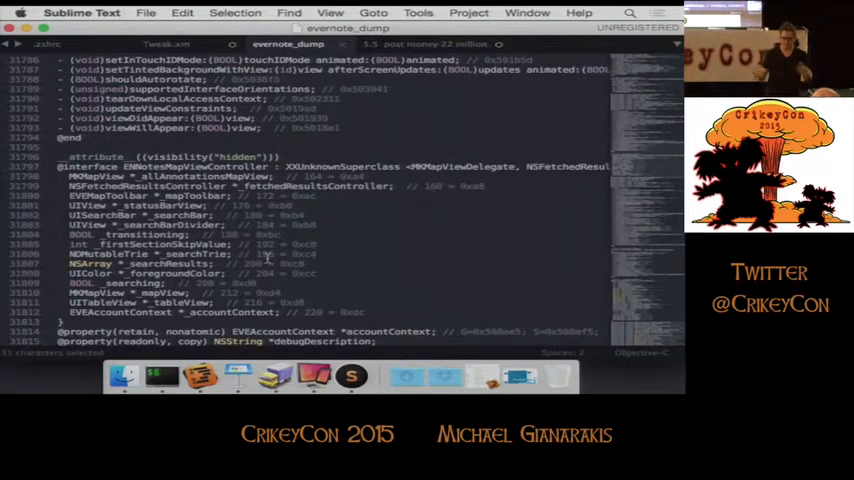
# Search evernote_dump for 'passcode' and scroll to the EVEPasscodeUtil interface
pyautogui.press('cmd+f')
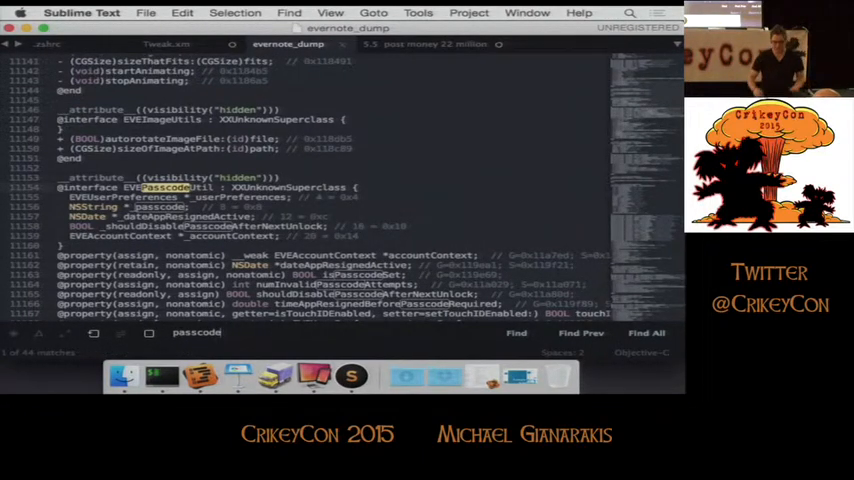
pyautogui.scroll(-3)
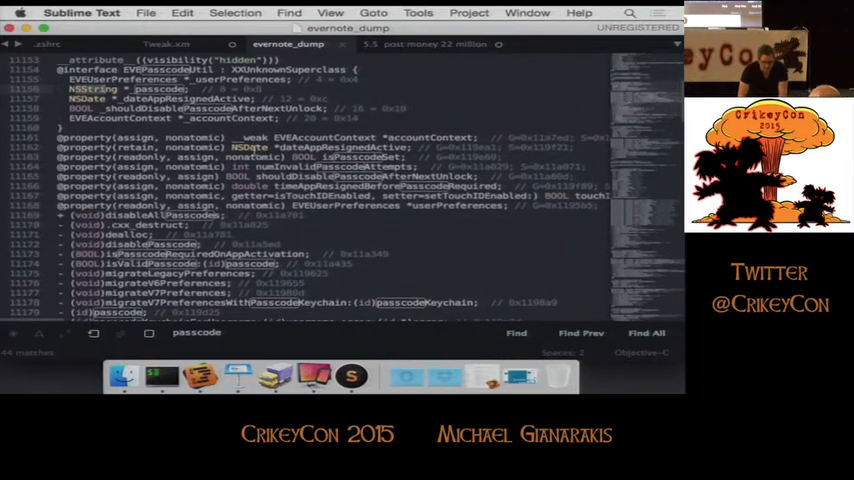
pyautogui.scroll(3)
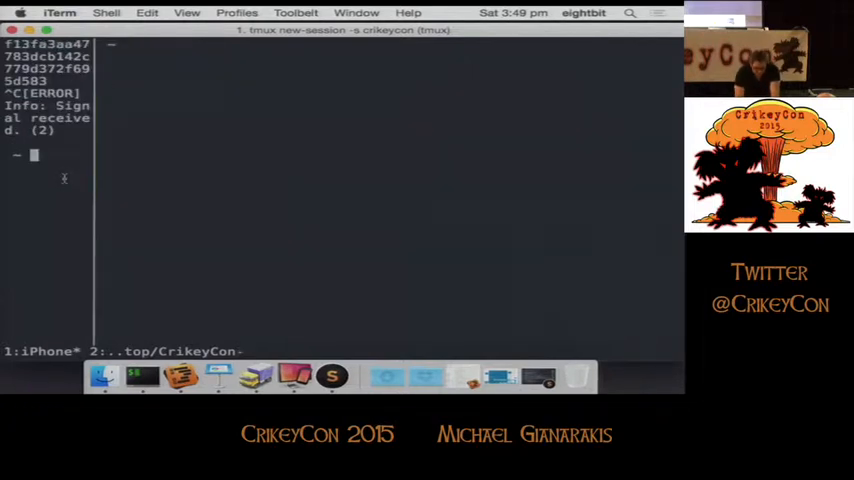
# Forward local port 2222 with itnl and SSH into the iPod as root@localhost
pyautogui.write('itnl --lport 2222')
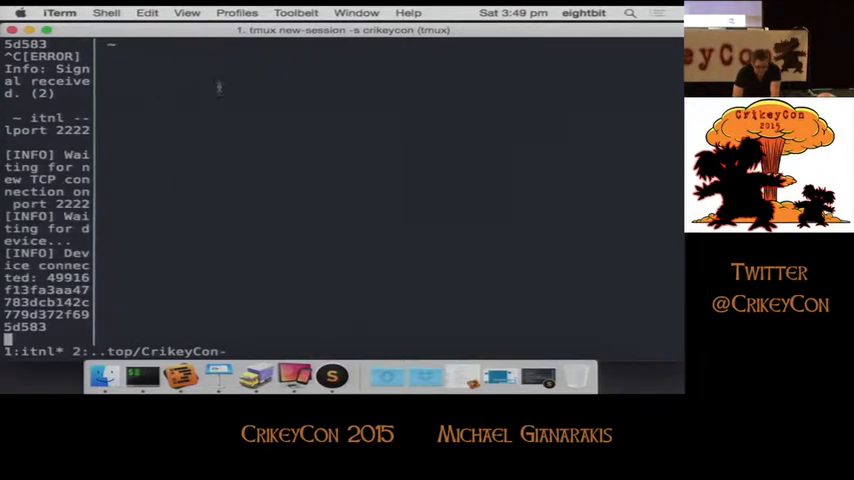
pyautogui.write('ssh root')
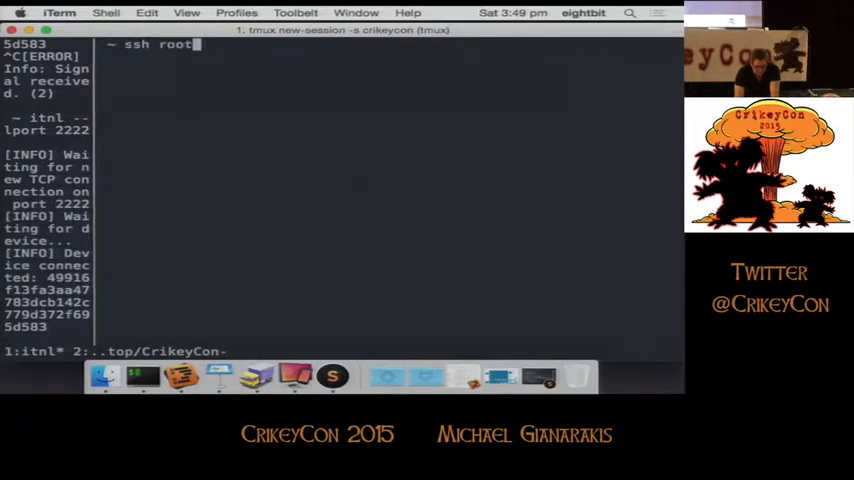
pyautogui.write('@localhost -p 2')
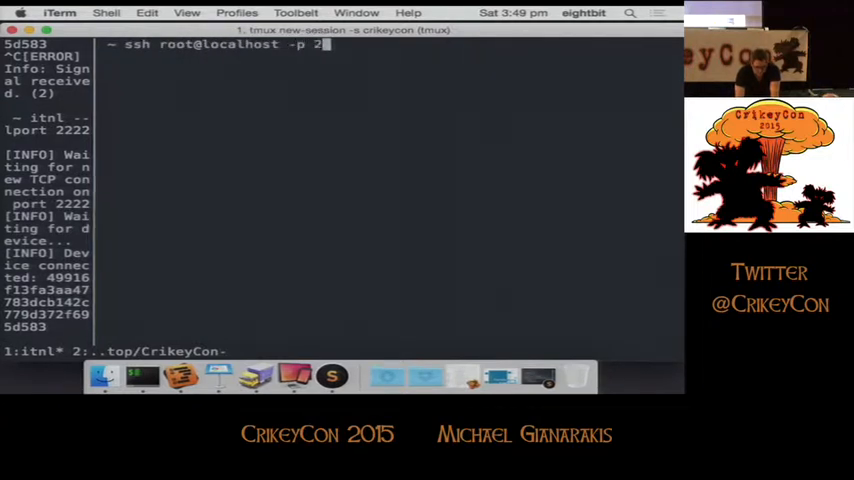
pyautogui.press('enter')
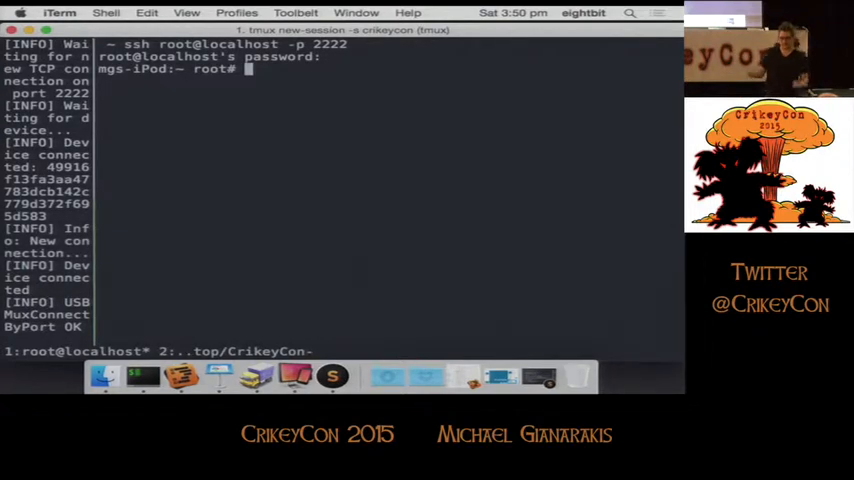
# Attach Cycript with cycript -p Evernote and evaluate UIApp and its delegate
pyautogui.write('cy')
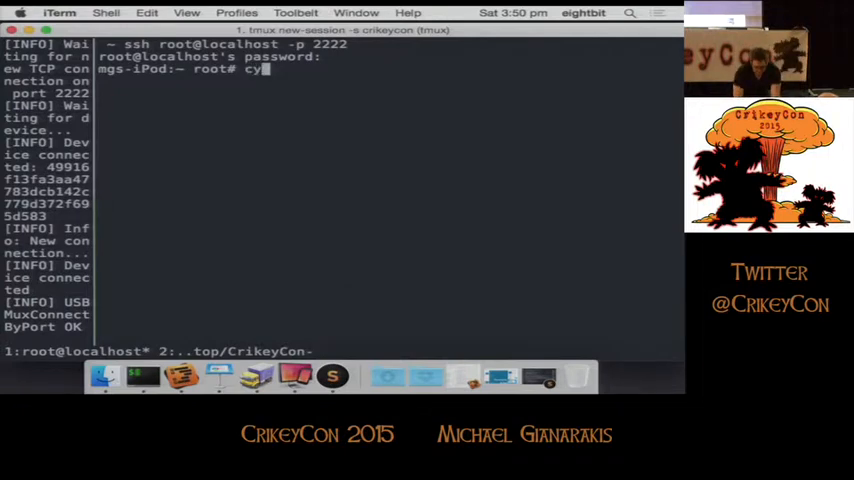
pyautogui.write('ript')
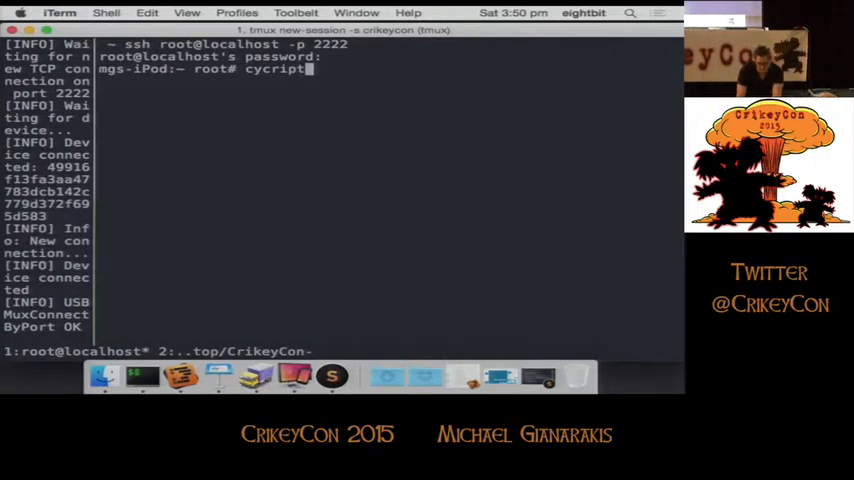
pyautogui.write('-p Evernote')
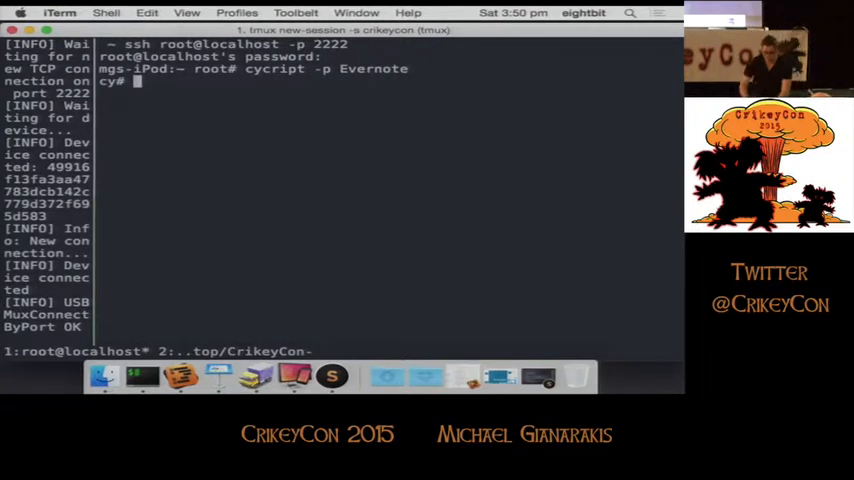
pyautogui.write('UIApp')
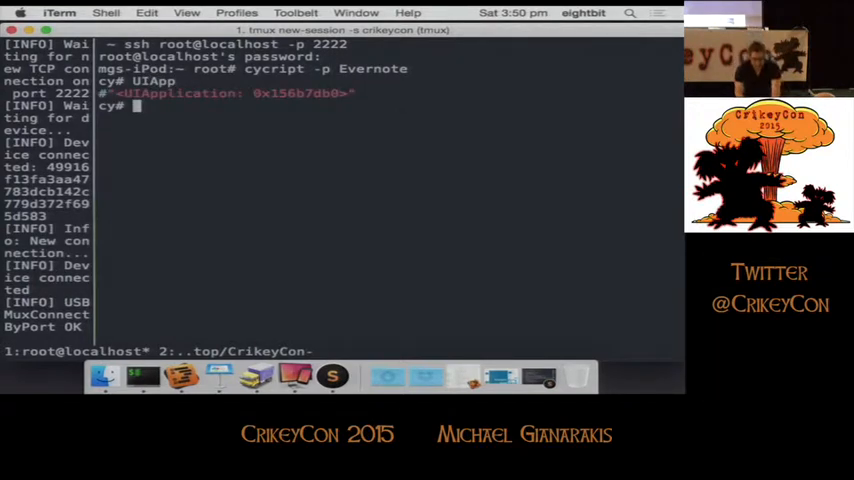
pyautogui.write('IApp.delegate')
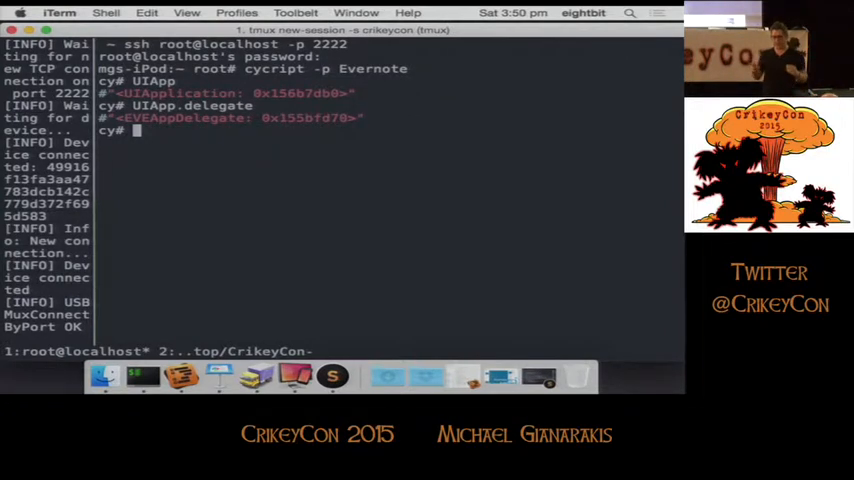
# Find Evernote's live passcode object with choose(EVEPasscodeUtil)
pyautogui.write('choose')
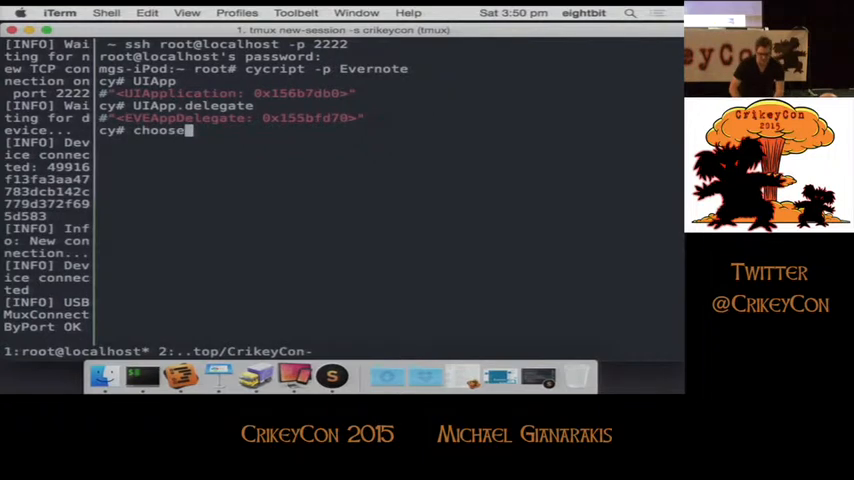
pyautogui.write('(')
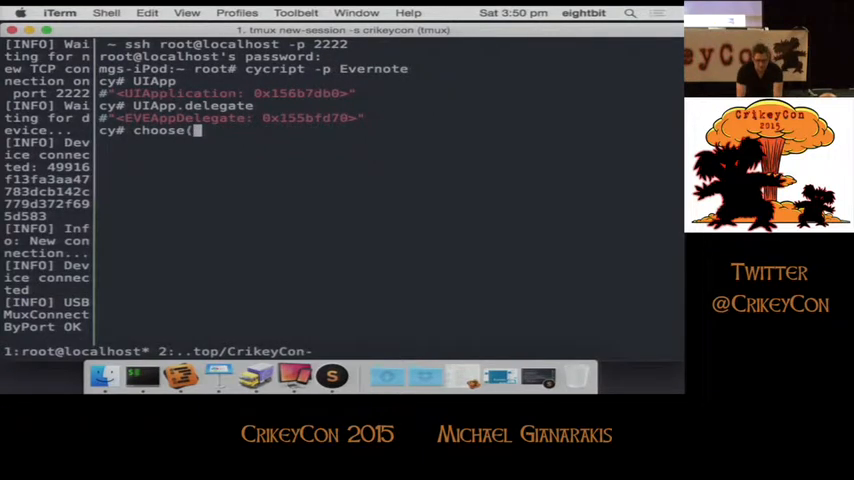
pyautogui.write('EVE')
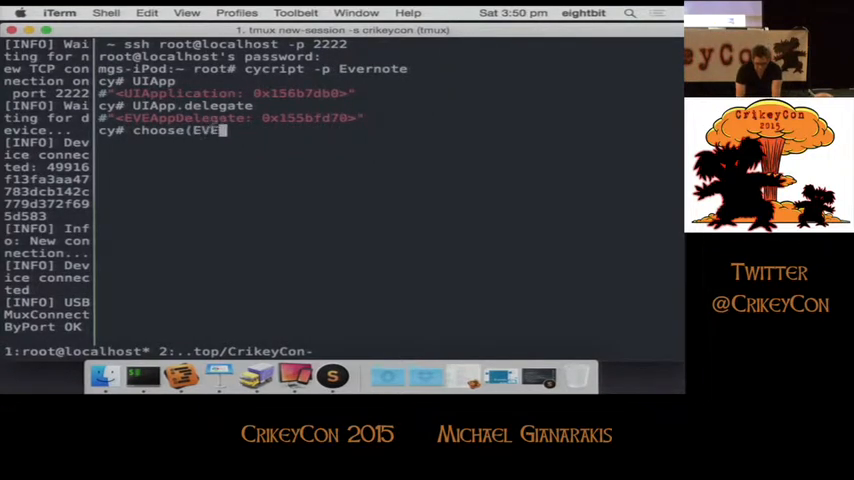
pyautogui.write('Pas')
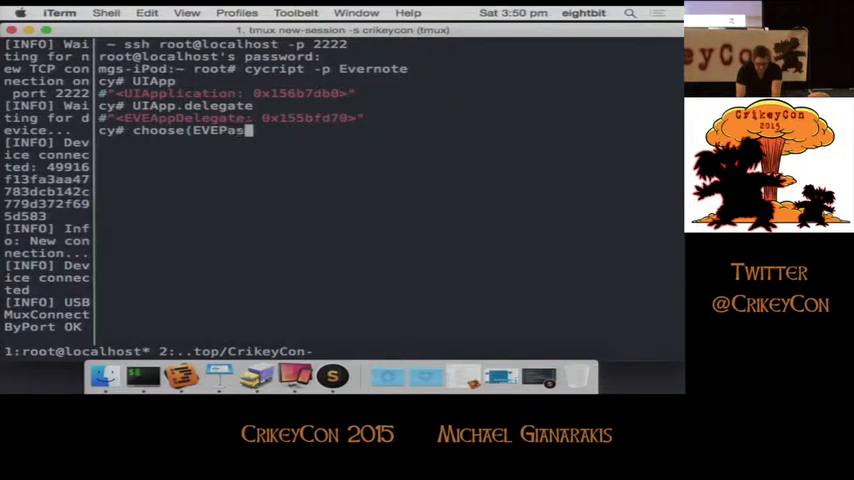
pyautogui.write('scodeUtil')
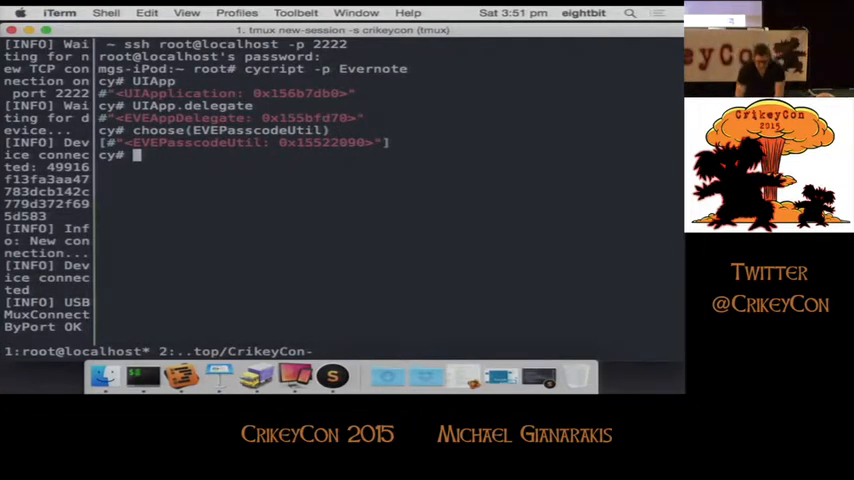
# Wrap the instance at 0x15522090 as pu and query pu.passcode
pyautogui.write('pu')
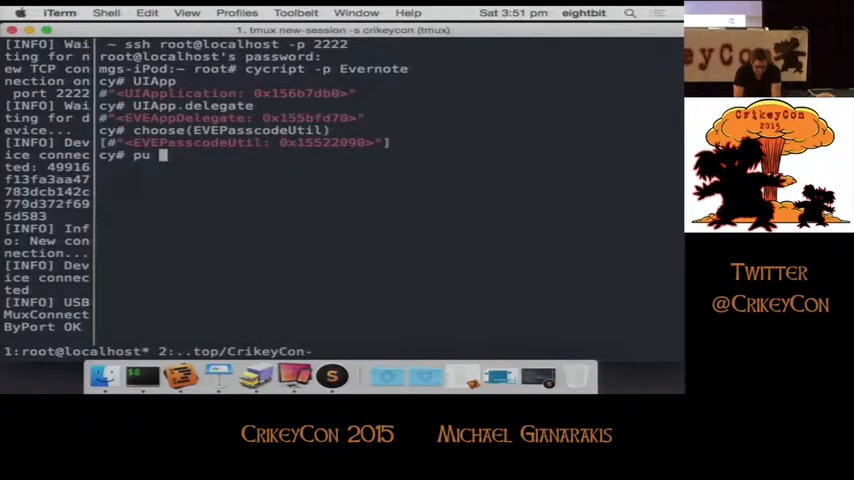
pyautogui.write('= m')
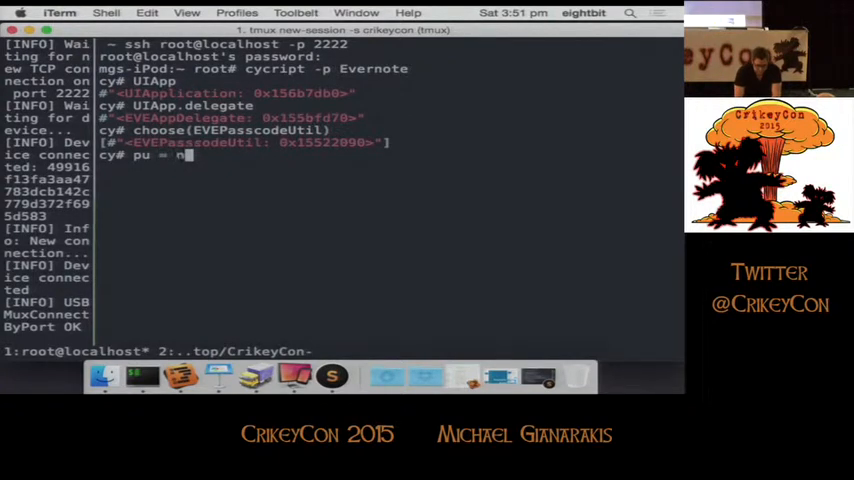
pyautogui.write('ew Instance(')
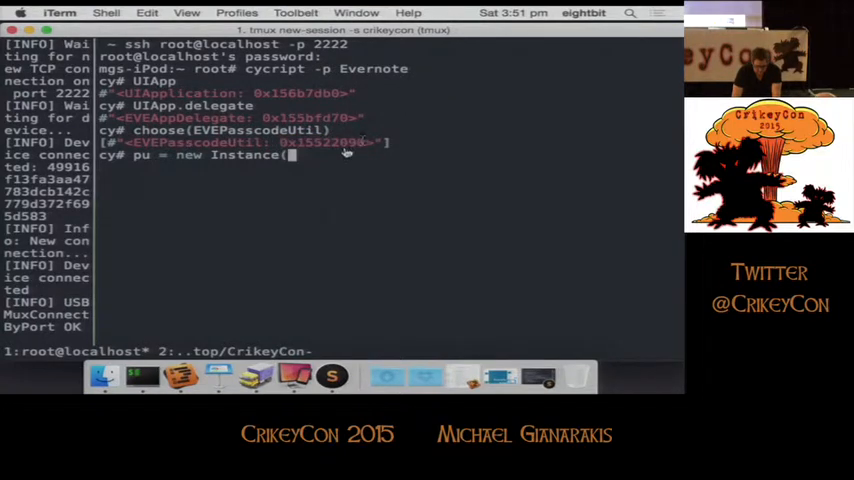
pyautogui.press('Return')
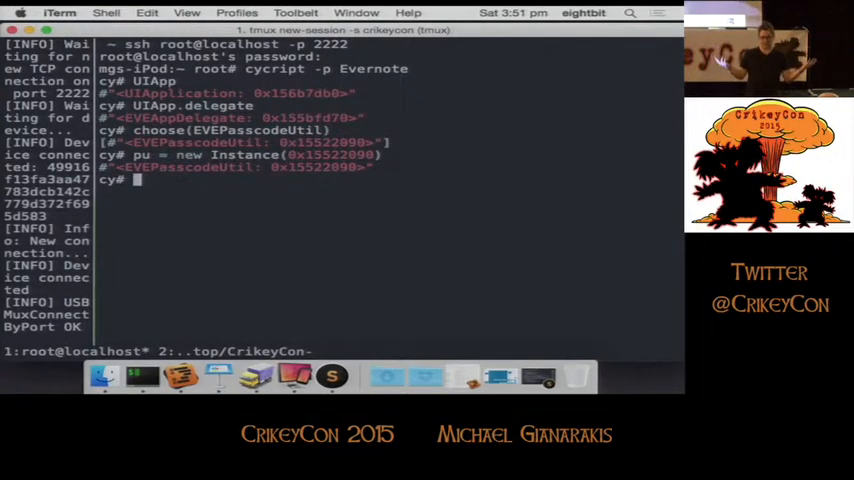
pyautogui.write('pu.passcode')
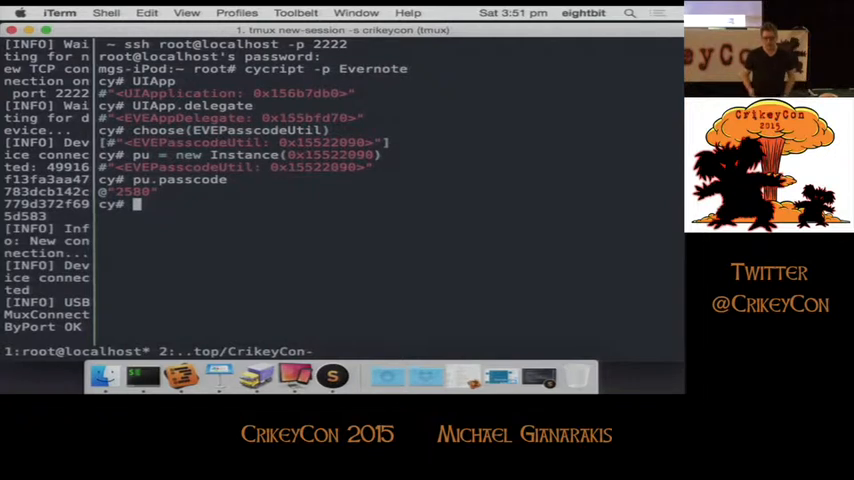
# Set pu.shouldDisablePasscodeAfterNextUnlock to YES and print the object with *pu
pyautogui.write('*')
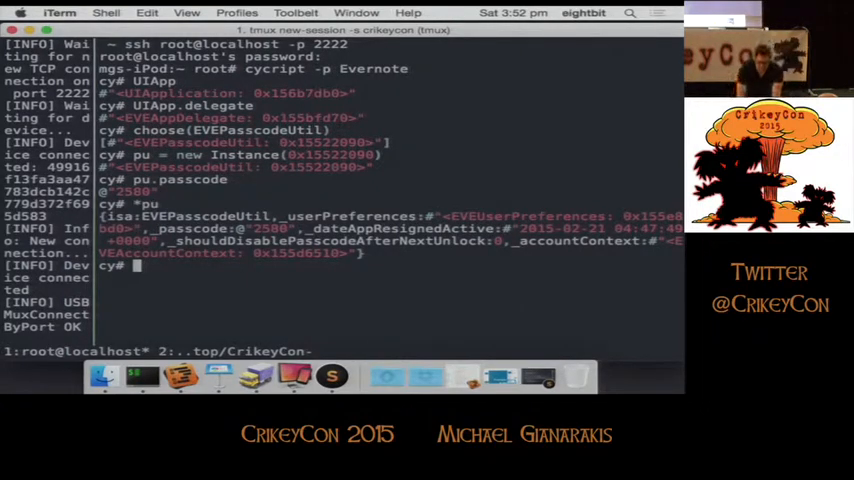
pyautogui.write('pu')
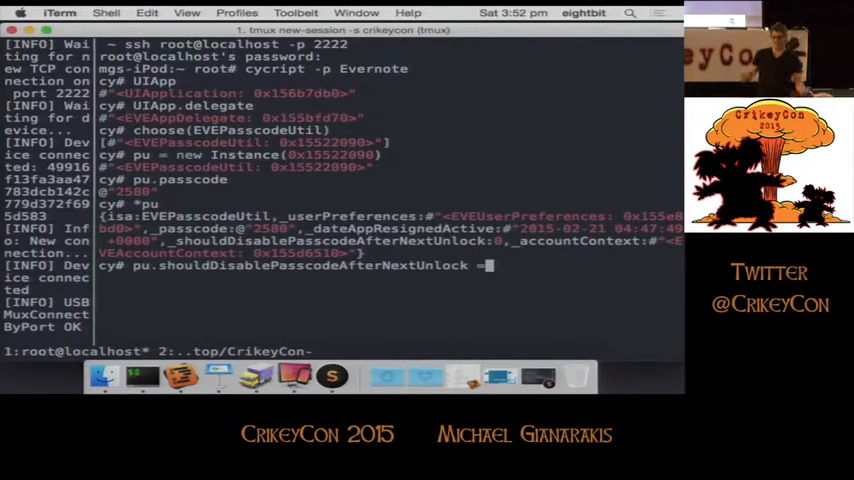
pyautogui.write('YES')
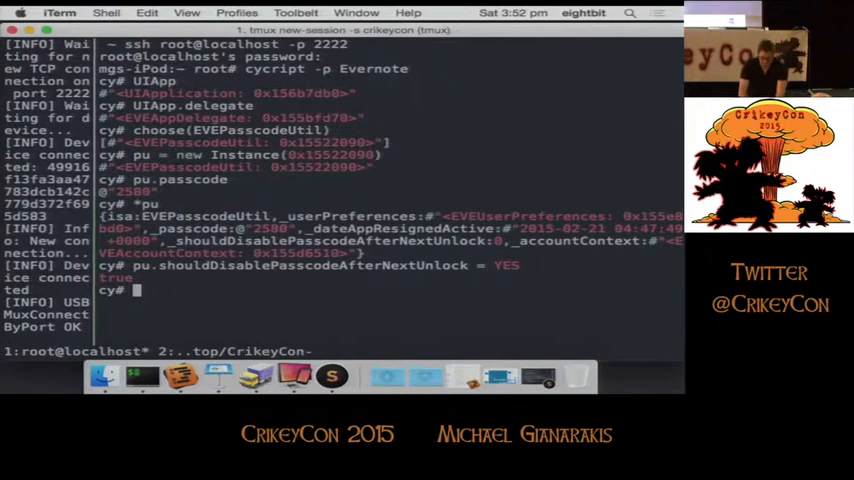
pyautogui.write('*pu')
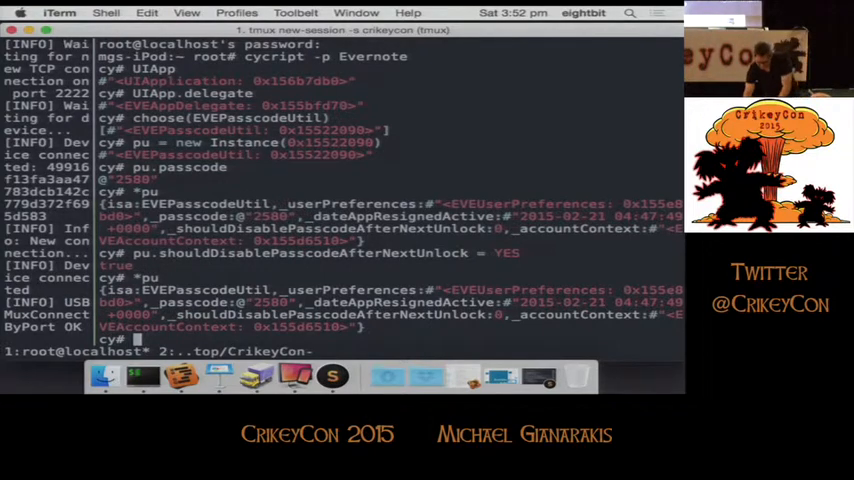
pyautogui.write('pu')
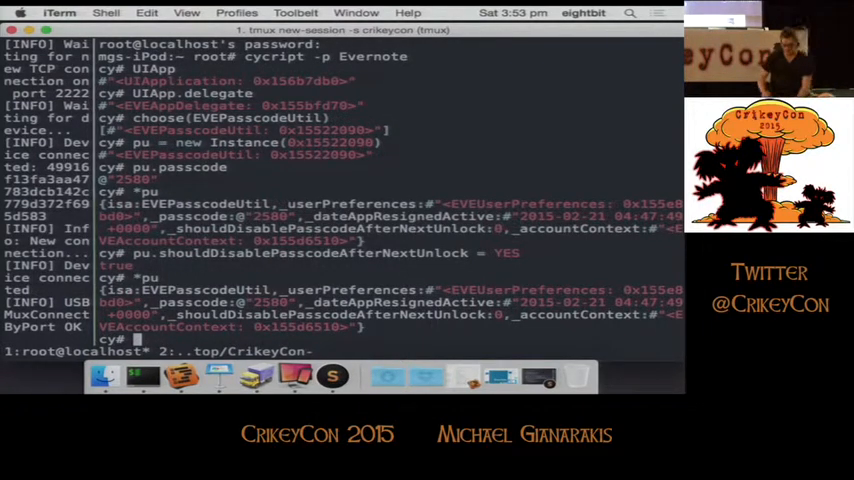
# Recreate the pu reference with pu = new Instance(0x15522090) in Cycript
pyautogui.write('pu = new Instance(0x15522090)')
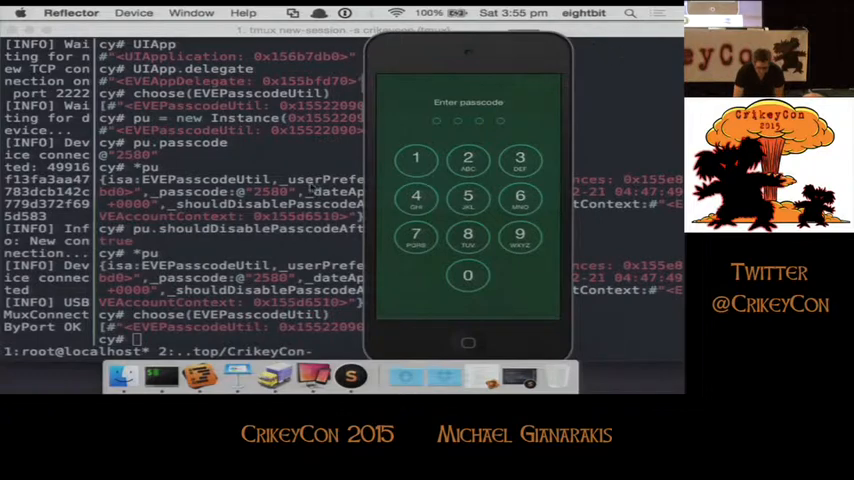
pyautogui.click(372, 377)
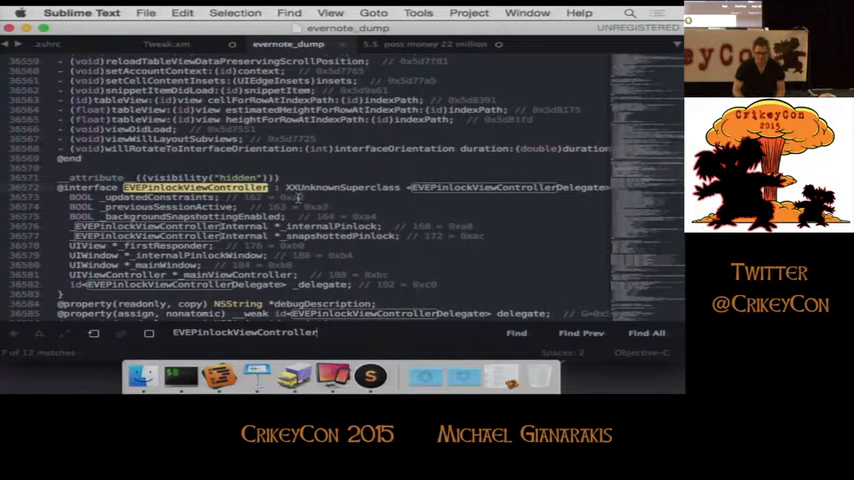
# Scroll through EVEPinlockViewController's properties and methods in Sublime Text, then return to iTerm
pyautogui.scroll(-3)
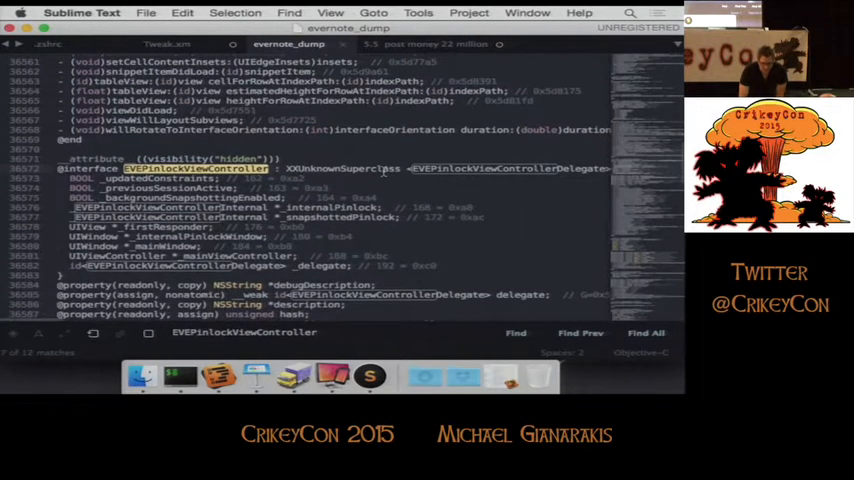
pyautogui.scroll(-3)
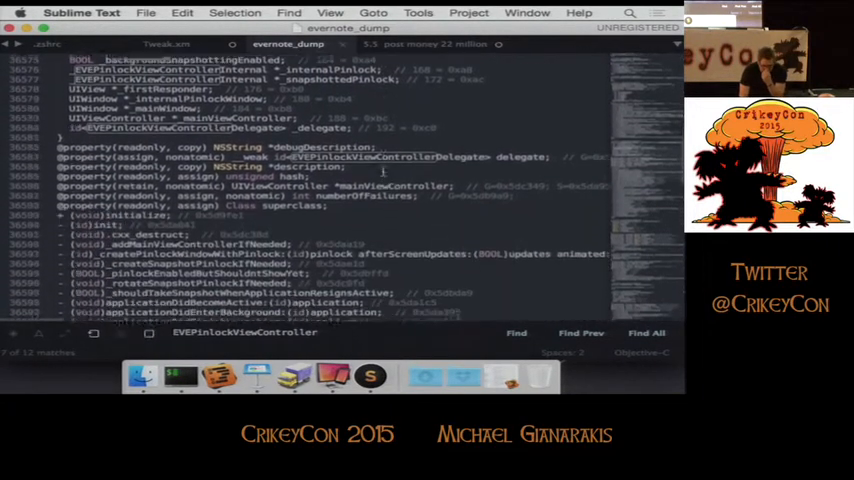
pyautogui.scroll(-3)
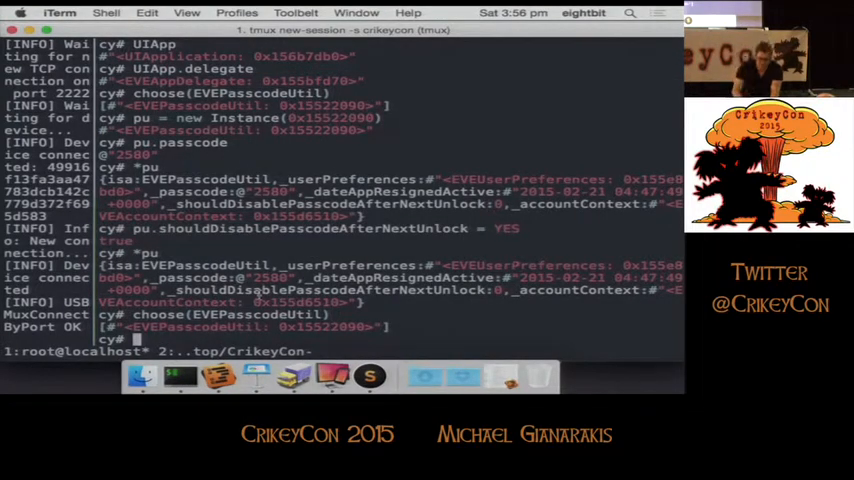
# Dump *UIApp.delegate in Cycript to reveal the pinlockViewController address
pyautogui.write('UIApp.delegate')
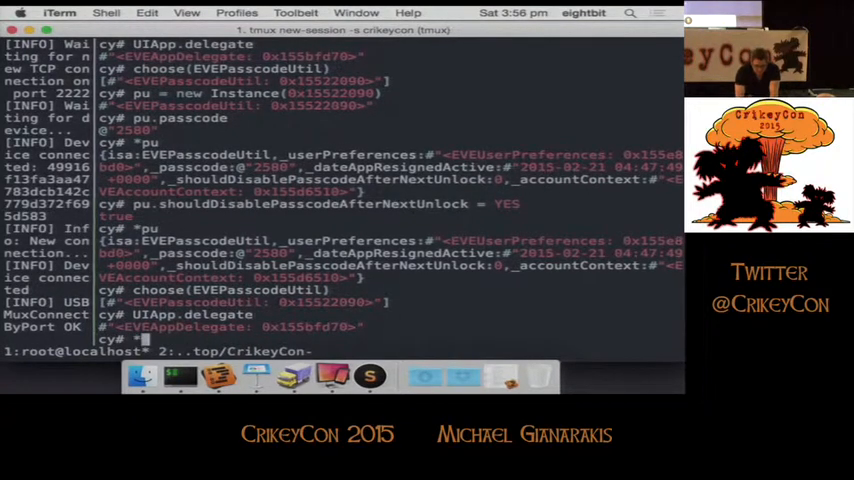
pyautogui.write('UIApp.delegate')
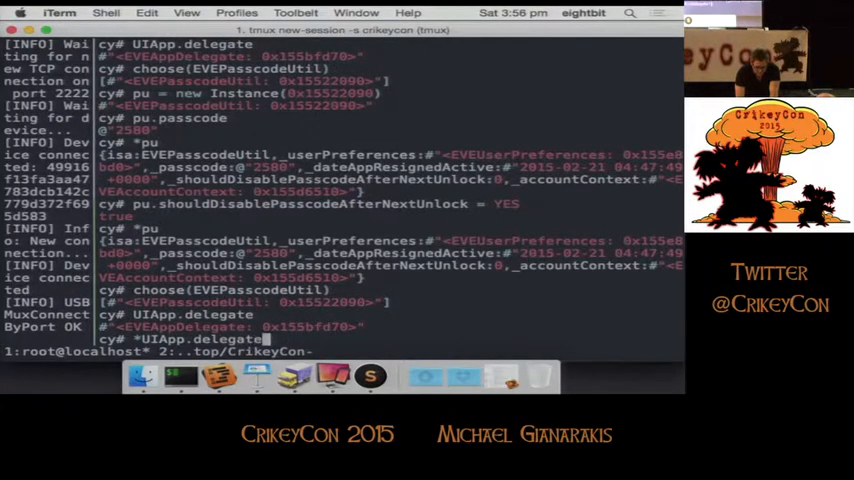
pyautogui.press('Return')
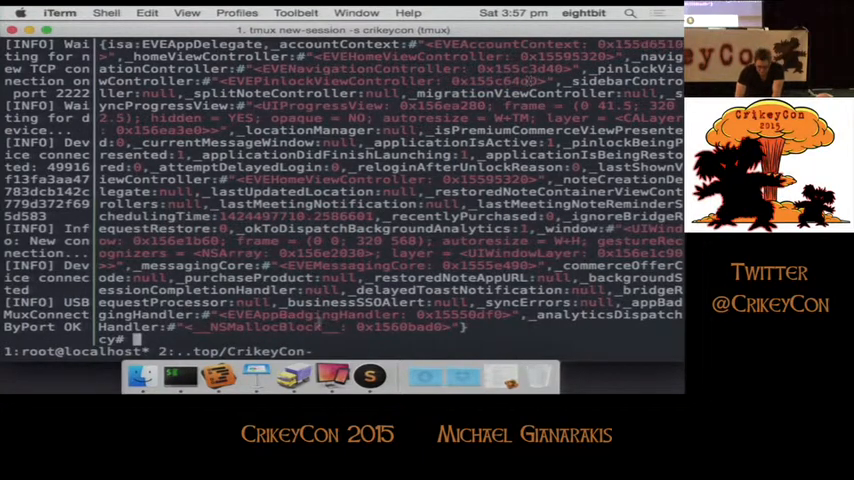
# Wrap the pin lock controller as plvc = new Instance(0x155c64d0)
pyautogui.write('pl')
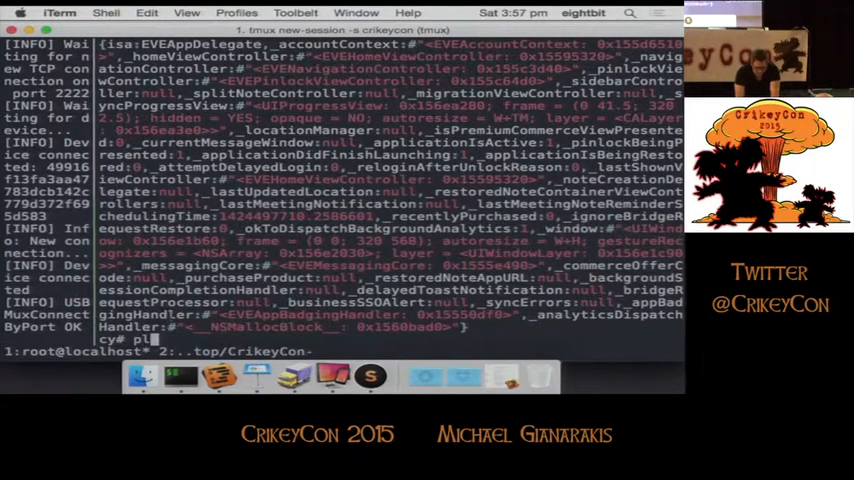
pyautogui.write('vc')
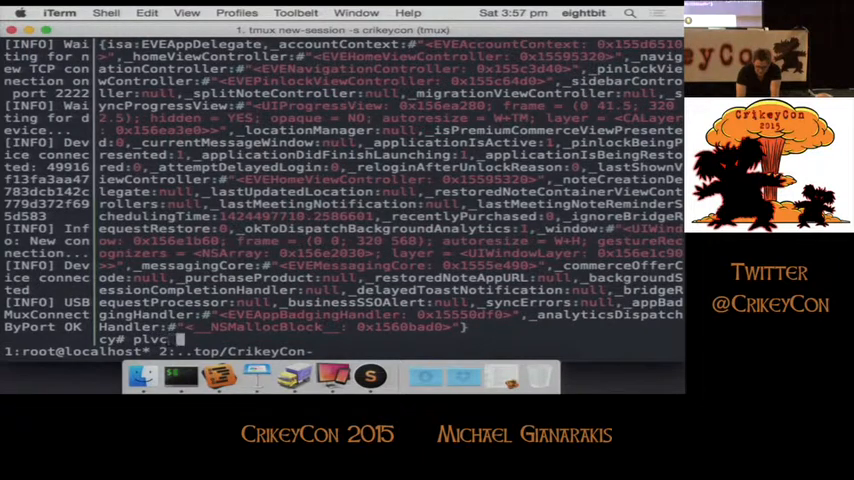
pyautogui.write('= new INs')
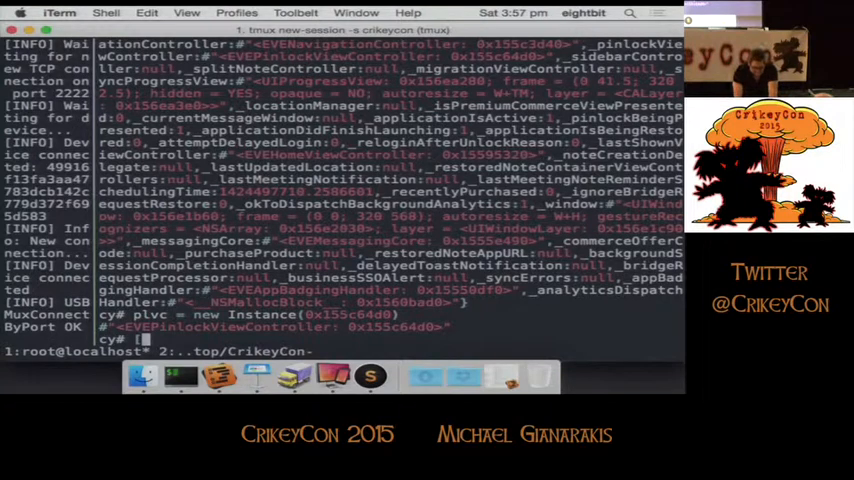
# Enter [plvc dismissPinlockAnimated:...] to dismiss Evernote's passcode lock
pyautogui.write('plvc')
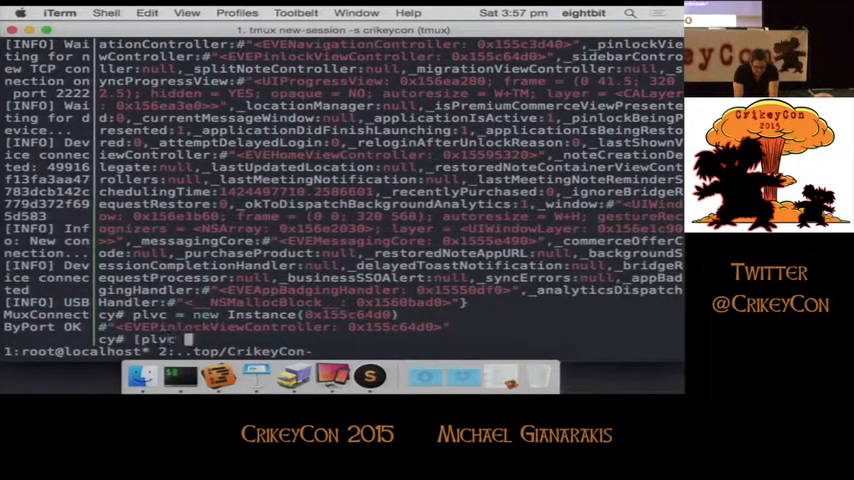
pyautogui.write('dissmissPinlock')
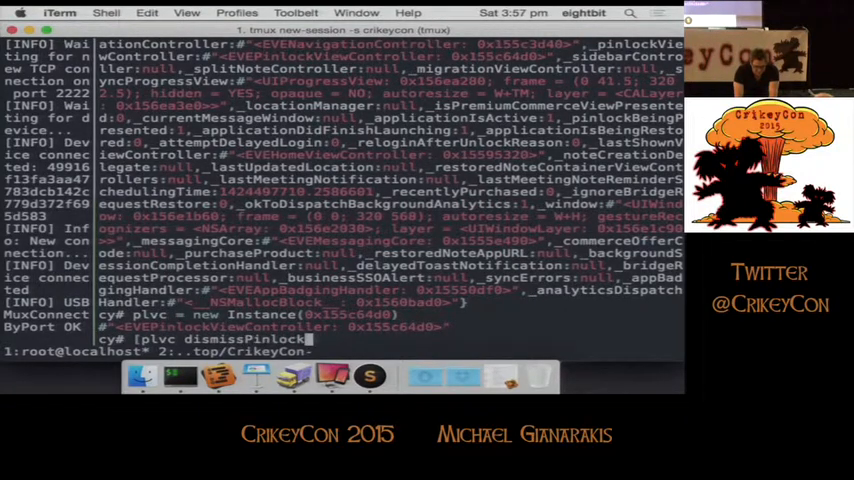
pyautogui.write('Animated:')
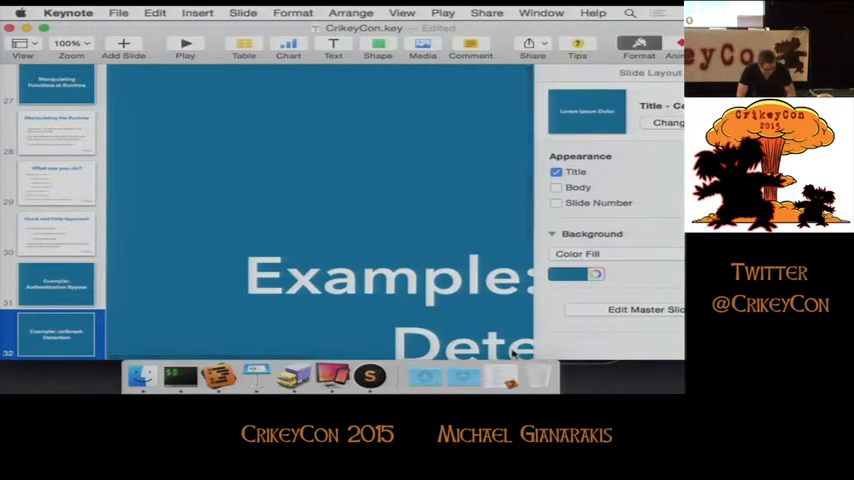
pyautogui.click(332, 375)
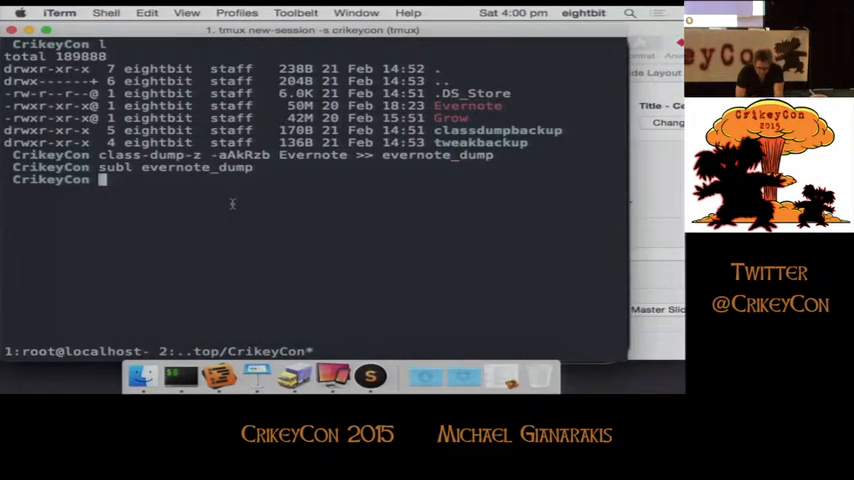
# Change into the classdumpbackup folder and open grow_class_dump with subl
pyautogui.write('class')
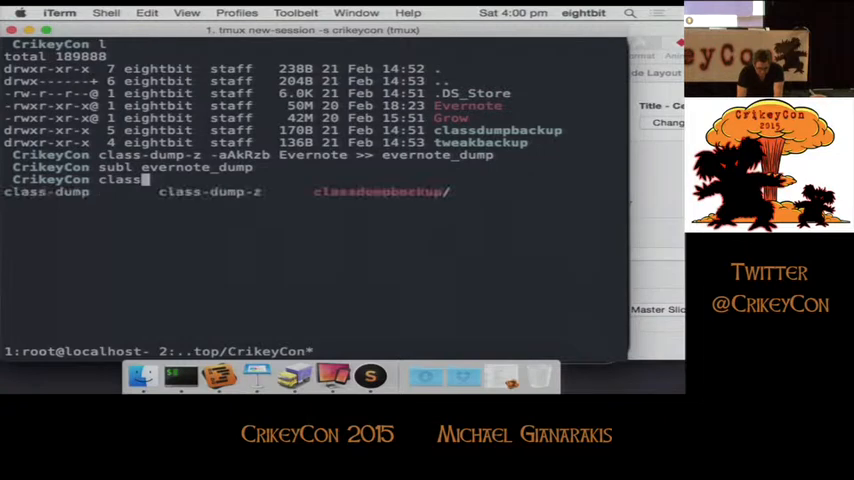
pyautogui.press('Tab')
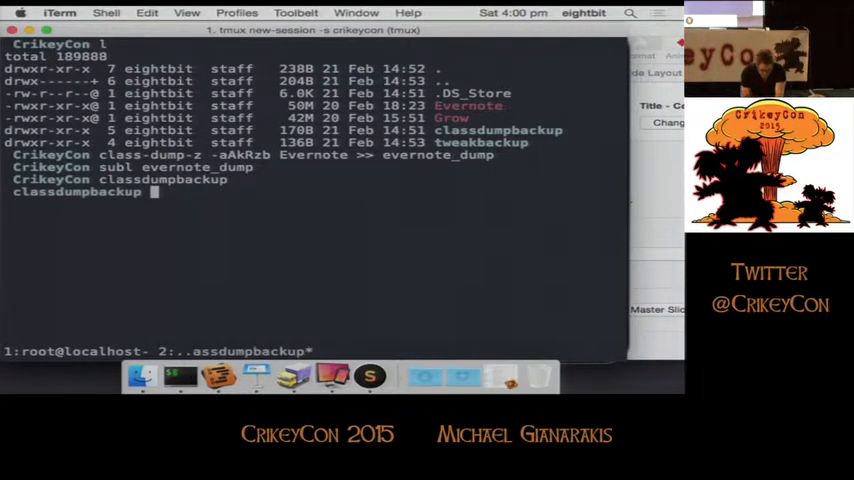
pyautogui.write('subl')
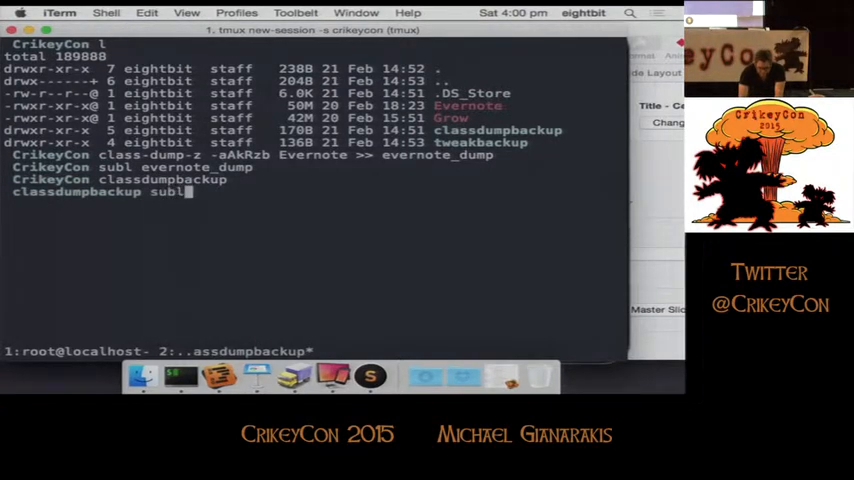
pyautogui.write('g')
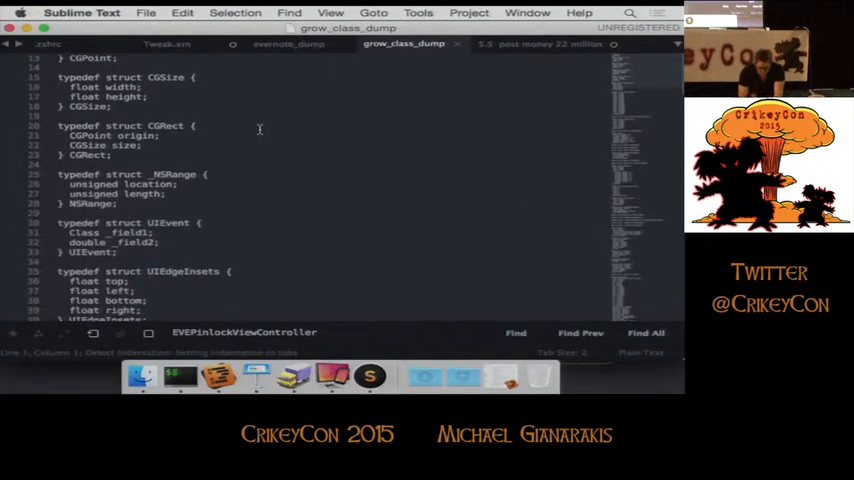
# Scroll the ANZJailbreakDetector interface to find the isDeviceJailBroken method
pyautogui.scroll(-3)
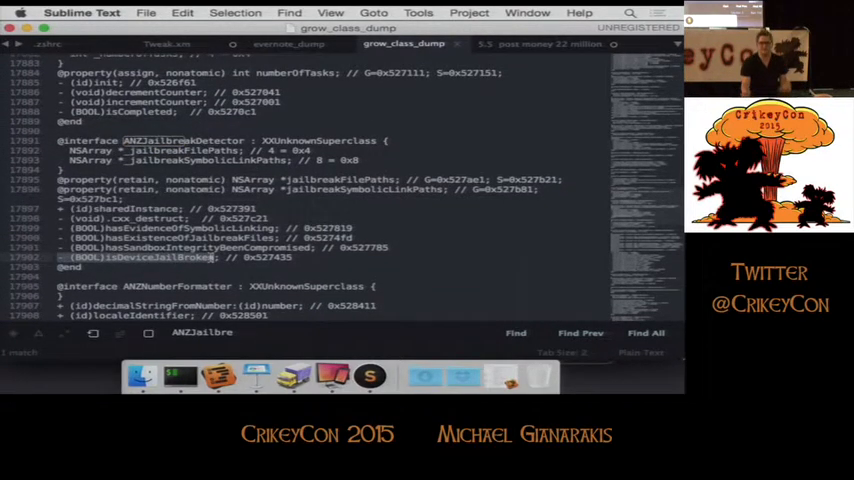
pyautogui.moveTo(210, 258)
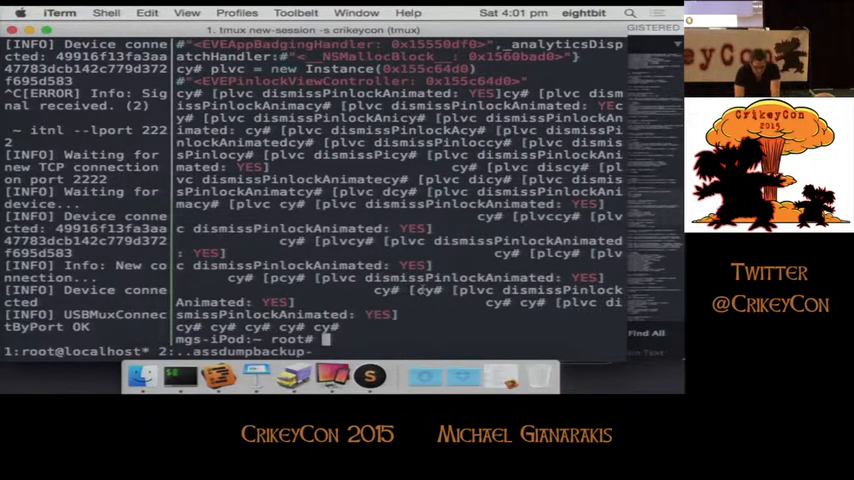
# Run cycript -p Grow and set ANZJailbreakDetector.messages['isDeviceJailbroken'] to return false
pyautogui.write('cycript -p Grow')
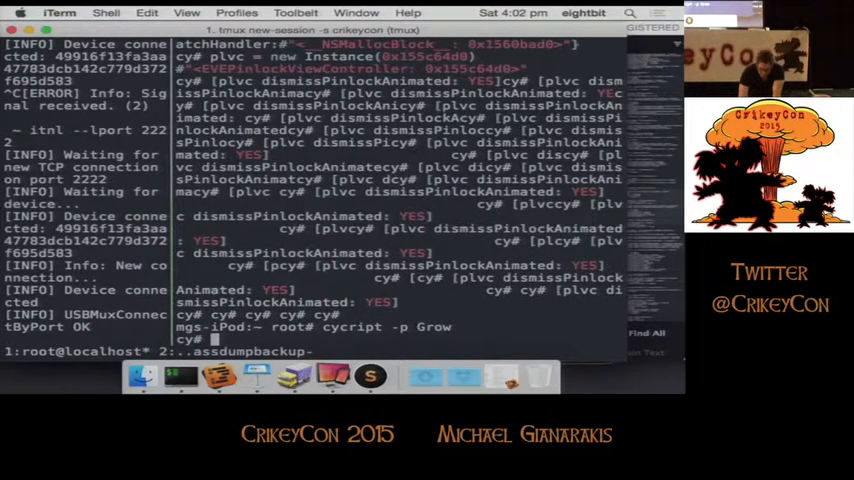
pyautogui.write('pv')
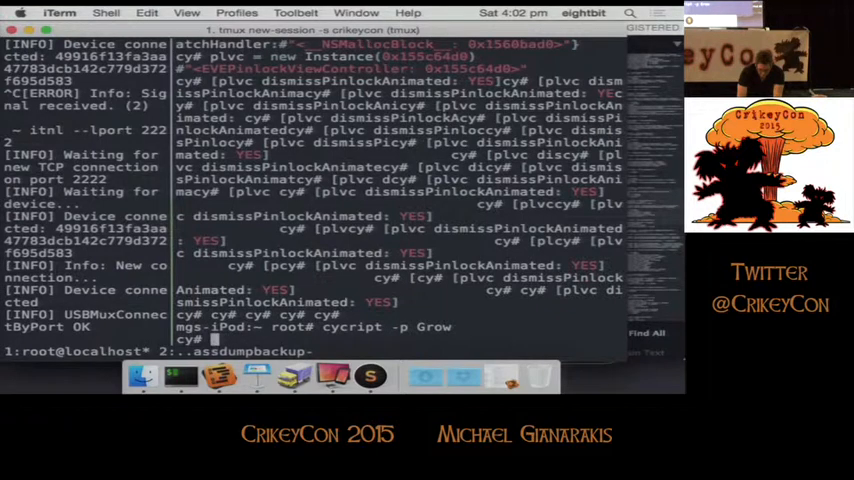
pyautogui.write('ANZJailbre')
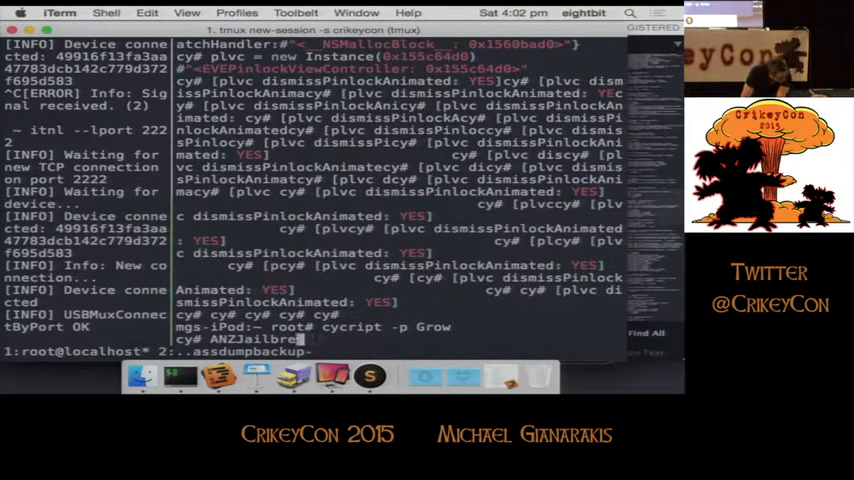
pyautogui.write('akDetector')
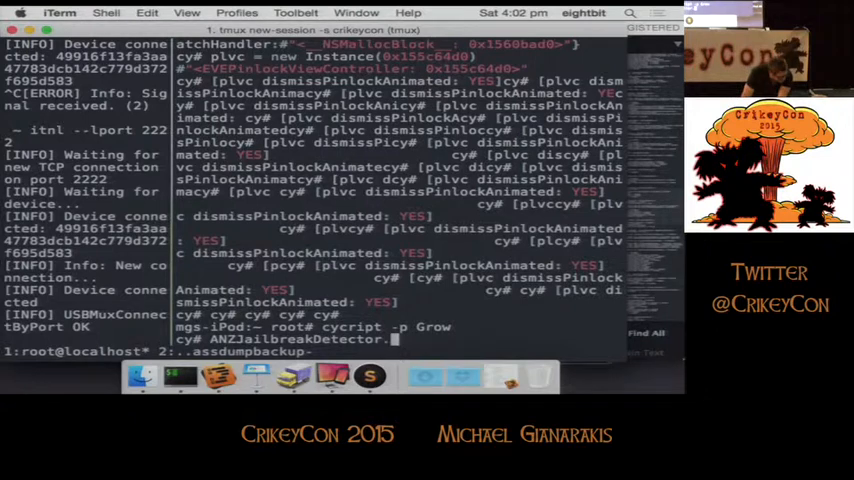
pyautogui.write('.messages')
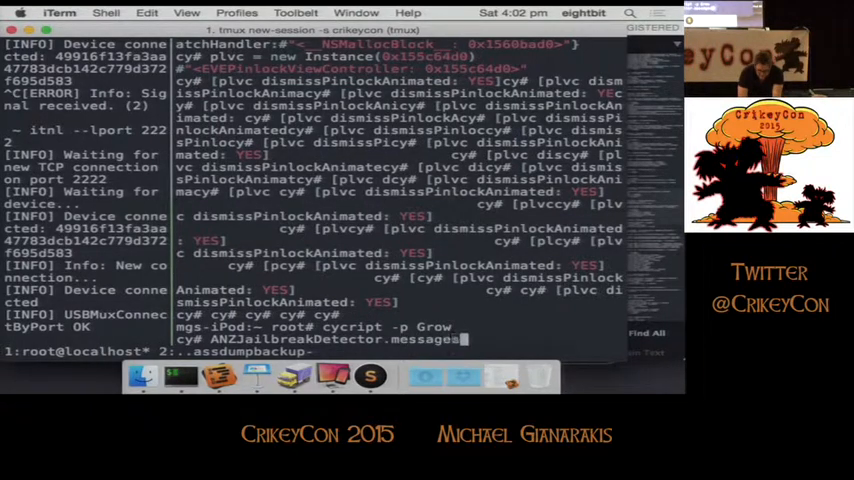
pyautogui.write("['is")
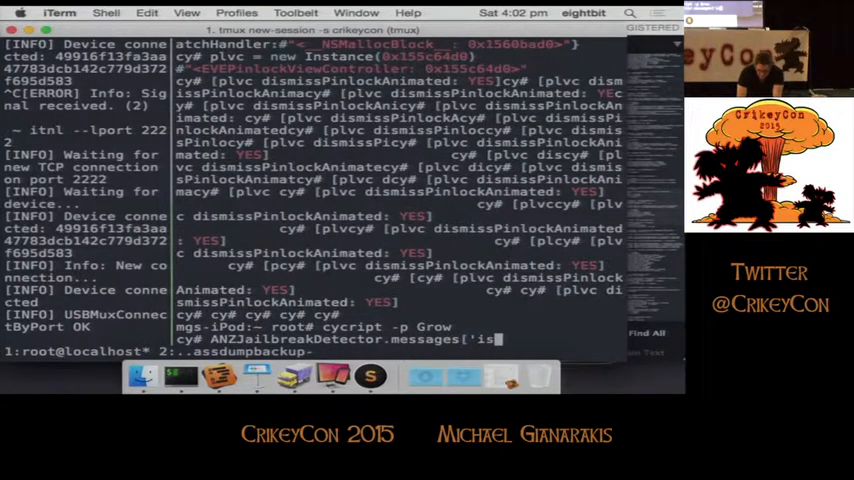
pyautogui.write('DeviceJailb')
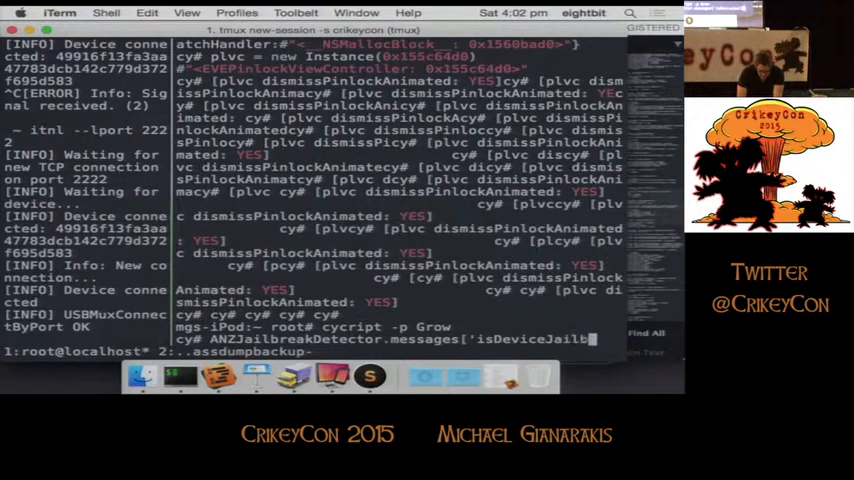
pyautogui.write("Broken'] = function () { return")
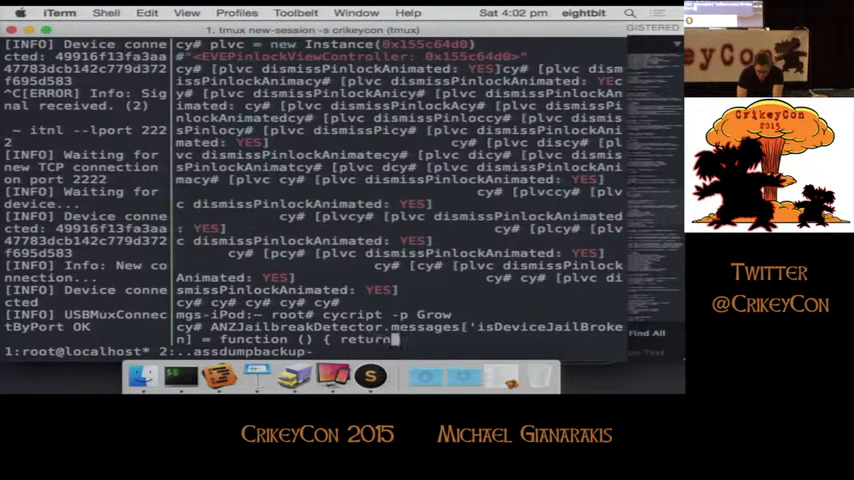
pyautogui.write('false; }')
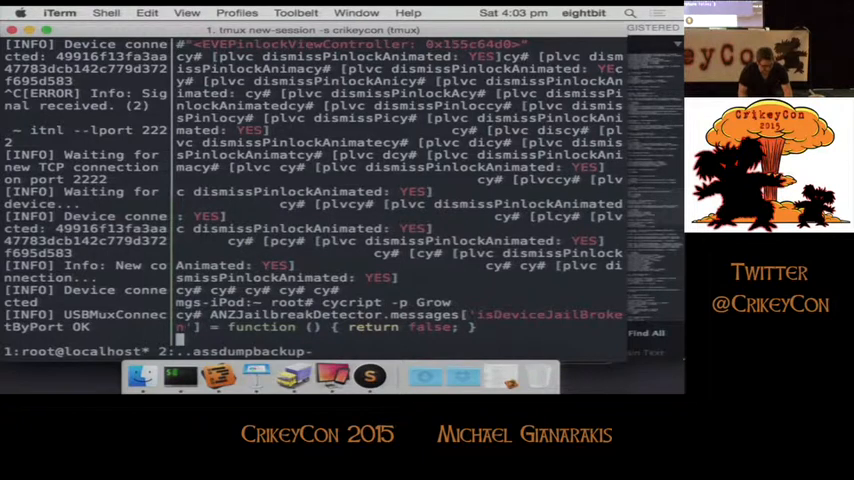
# Execute the isDeviceJailbroken override and start typing [UIApp.delegate warnUserIfDeviceIsJailbroken]
pyautogui.press('Return')
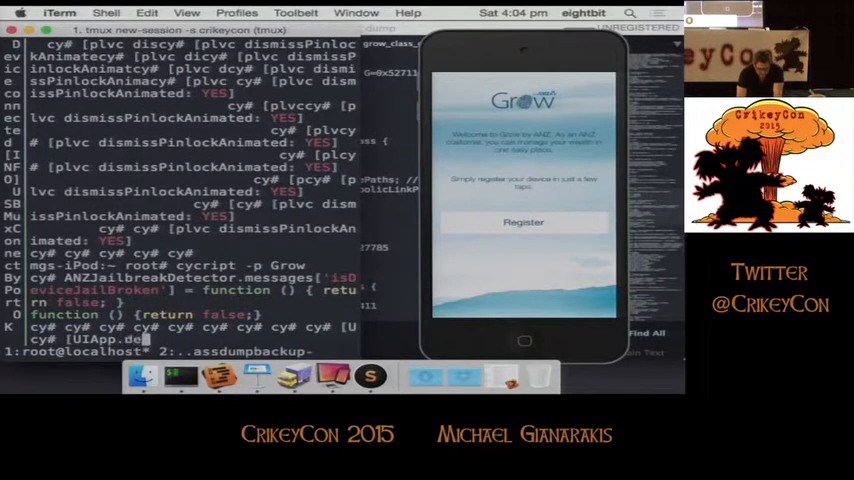
pyautogui.write('delegate warn')
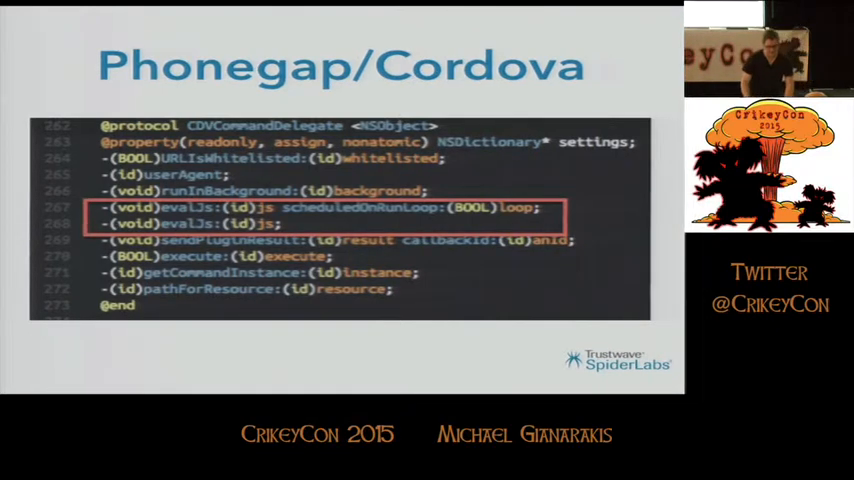
# Rerun [UIApp.delegate warnUserIfDeviceIsJailbroken] and watch the warning appear on the mirrored iPod
pyautogui.press('Right')
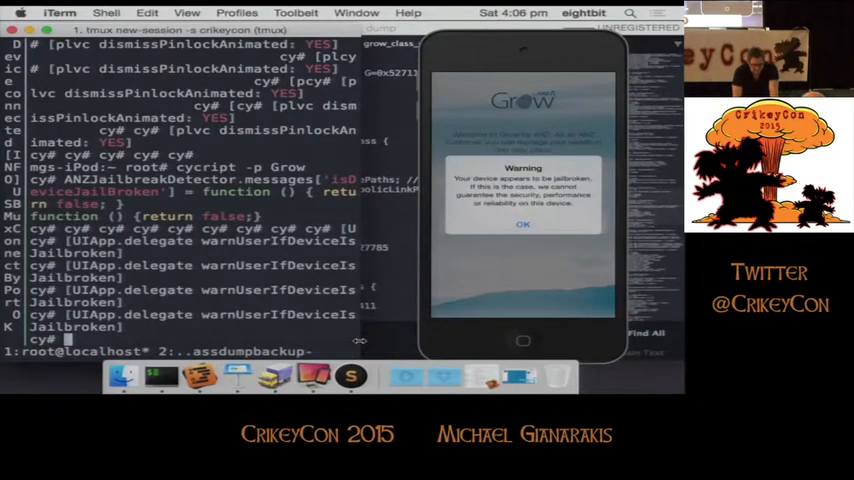
# Switch to the tmux shell window sitting in the classdumpbackup directory
pyautogui.click(522, 224)
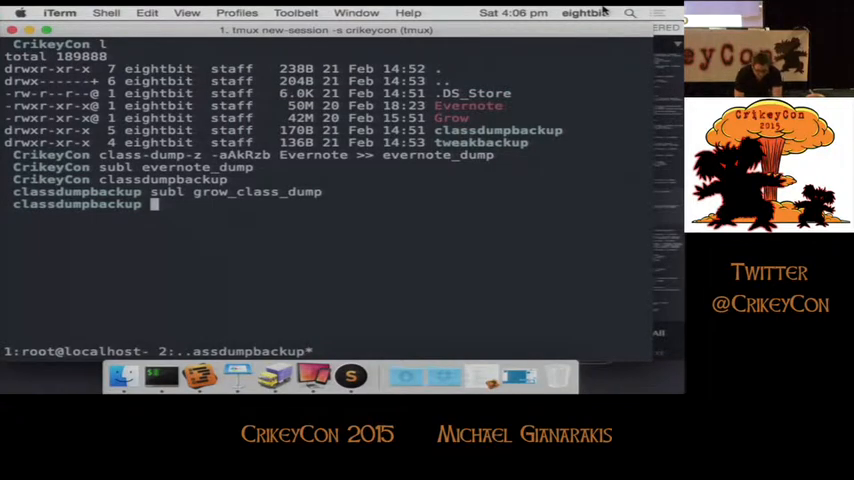
# Launch $THEOS/bin/nic.pl and choose the tweak template (5)
pyautogui.write('$T')
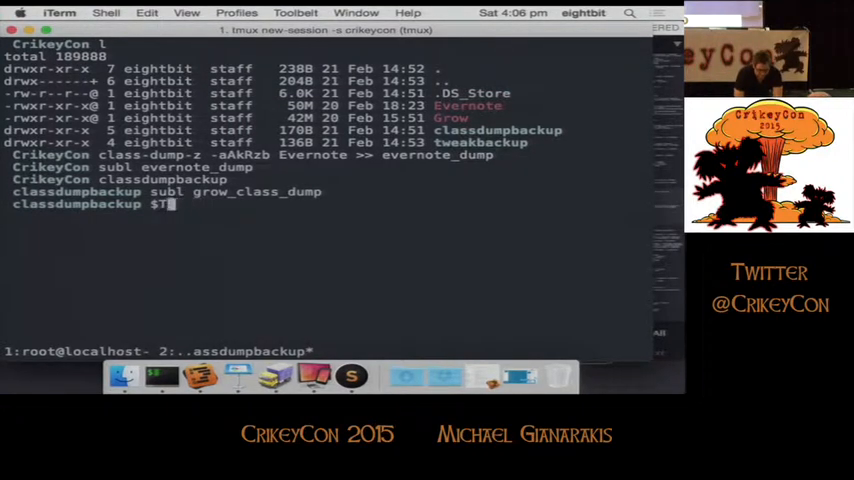
pyautogui.write('HEDS')
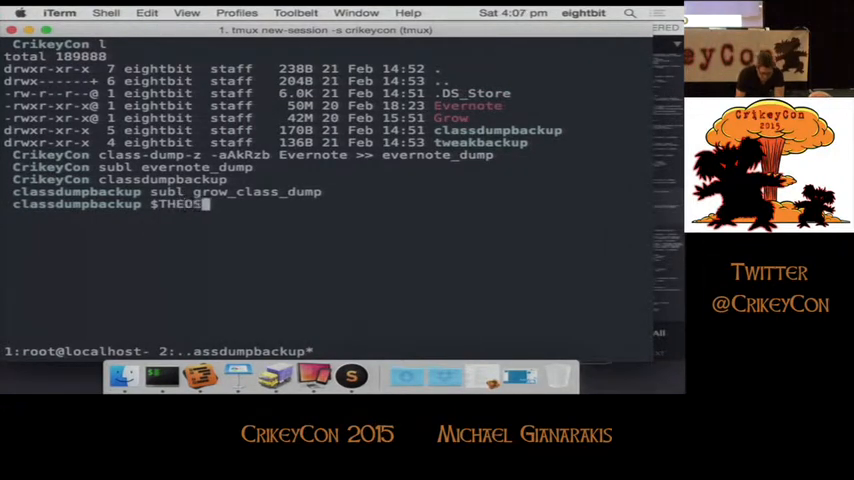
pyautogui.write('/b')
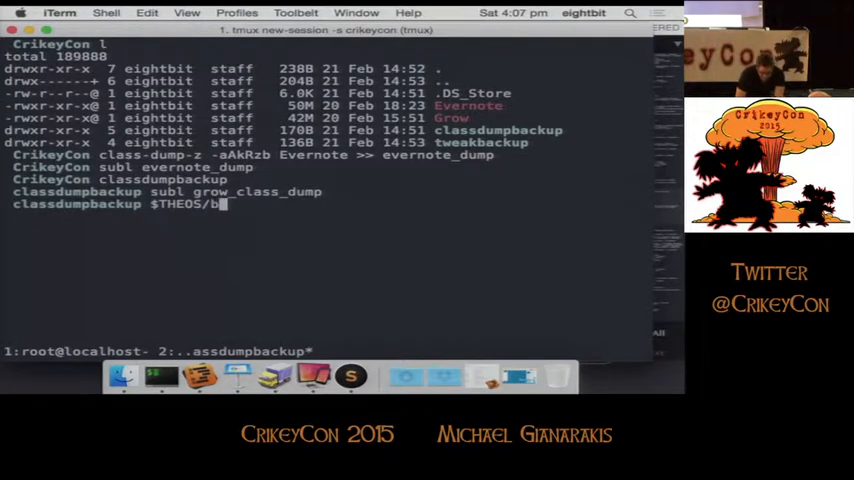
pyautogui.write('in/ni')
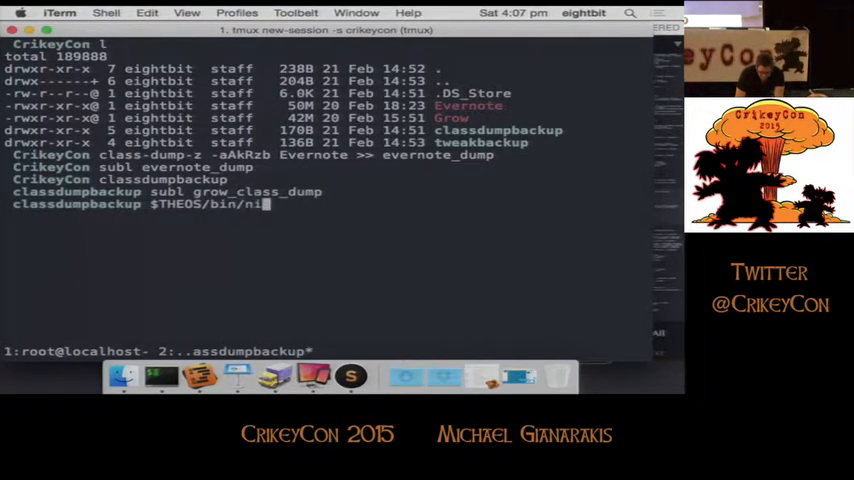
pyautogui.write('c/pl')
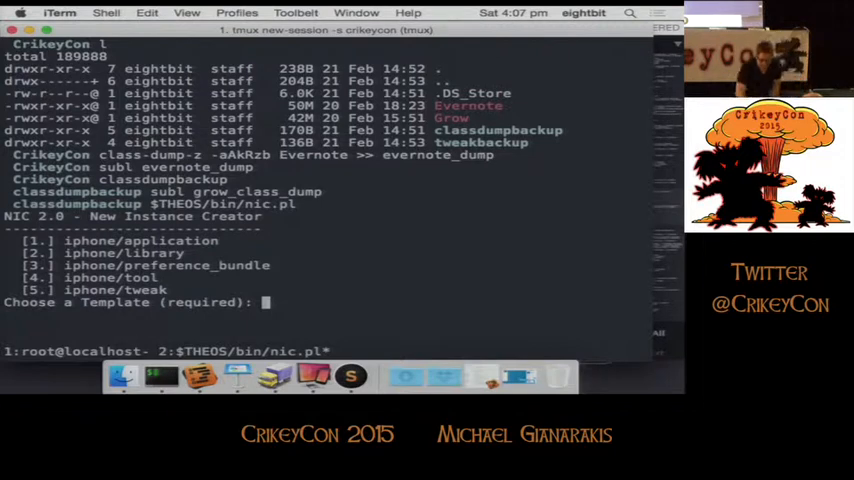
pyautogui.write('5')
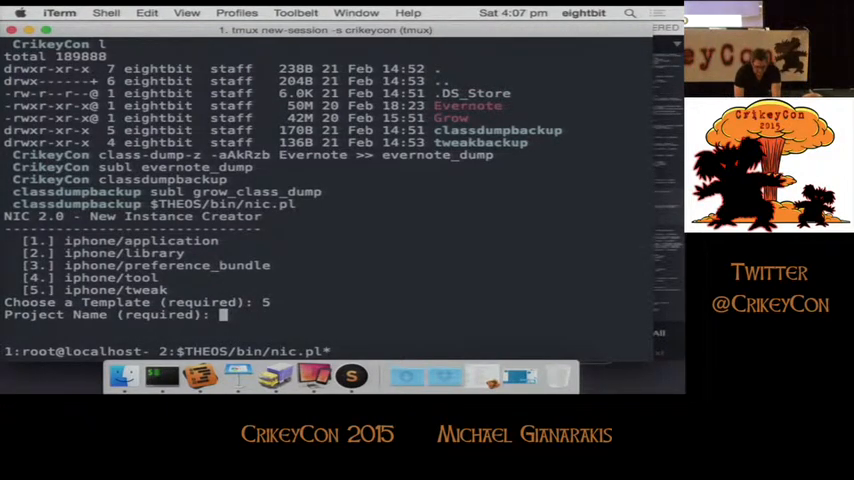
# Name the project jailbreakhook, use au.com.anz.grow for package and bundle filter, no apps to terminate
pyautogui.write('jailbreakhook')
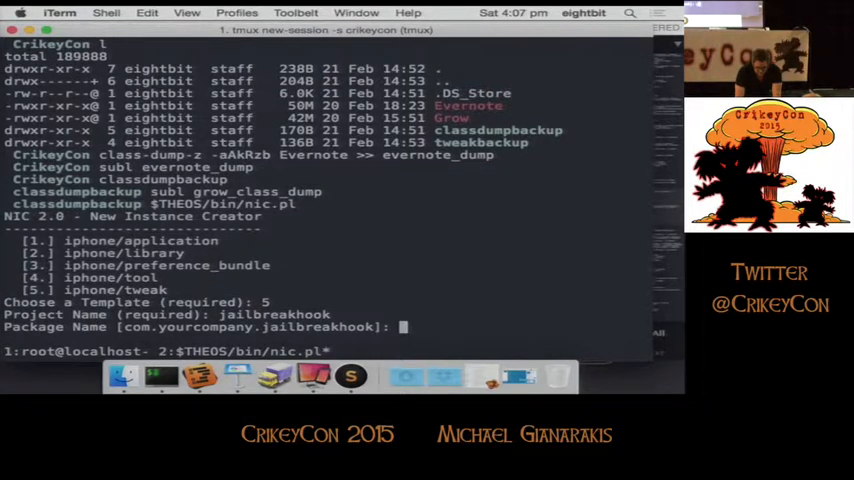
pyautogui.write('au.com.')
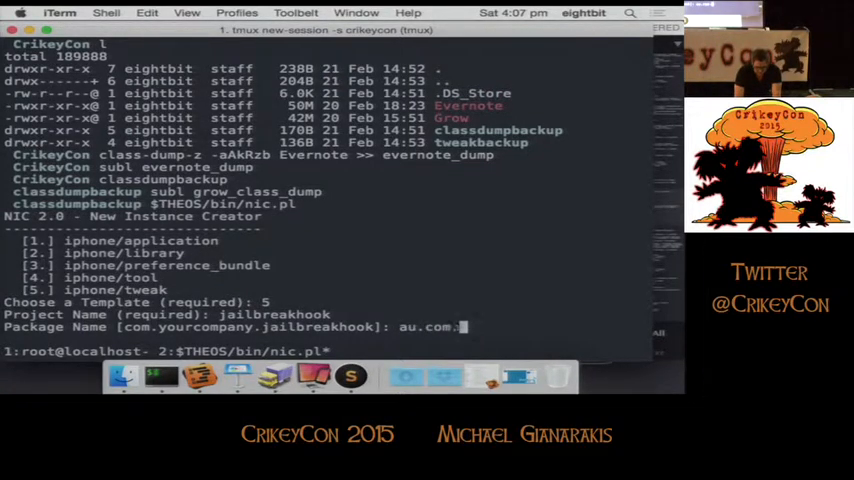
pyautogui.write('AN')
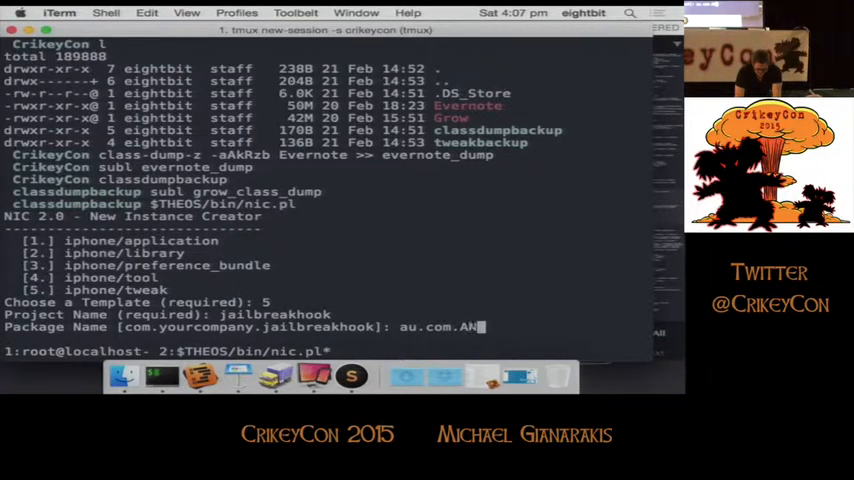
pyautogui.press('backspace')
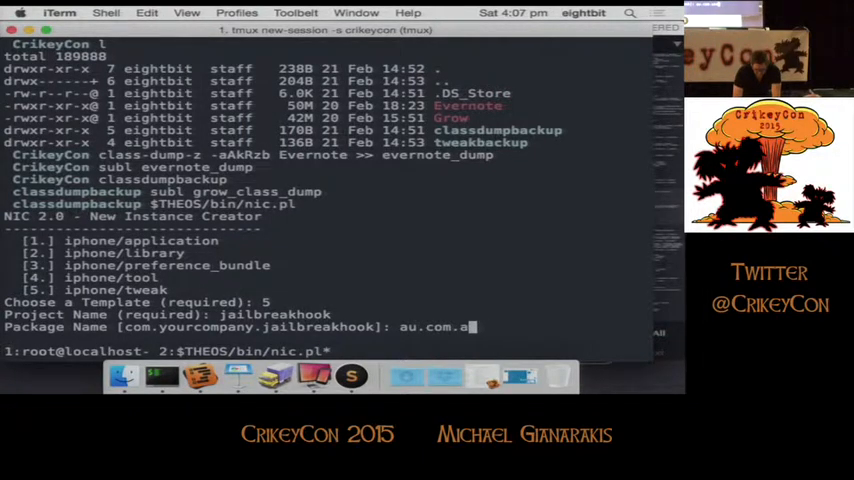
pyautogui.write('nz.')
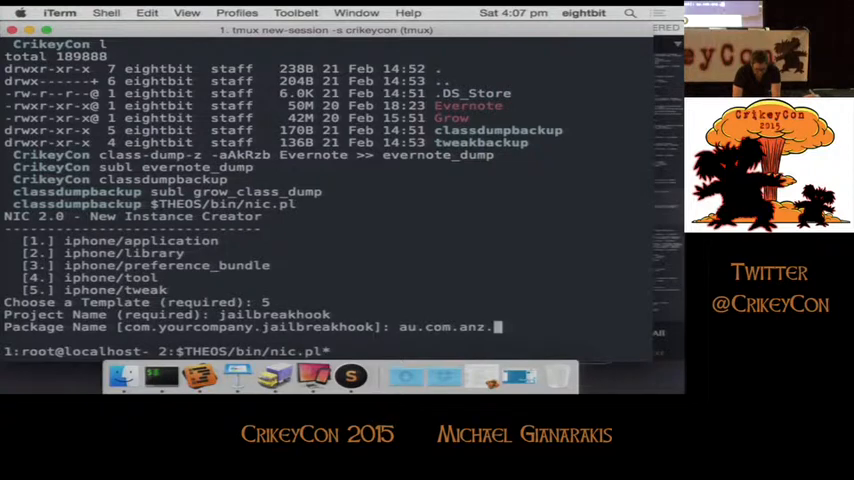
pyautogui.write('grow')
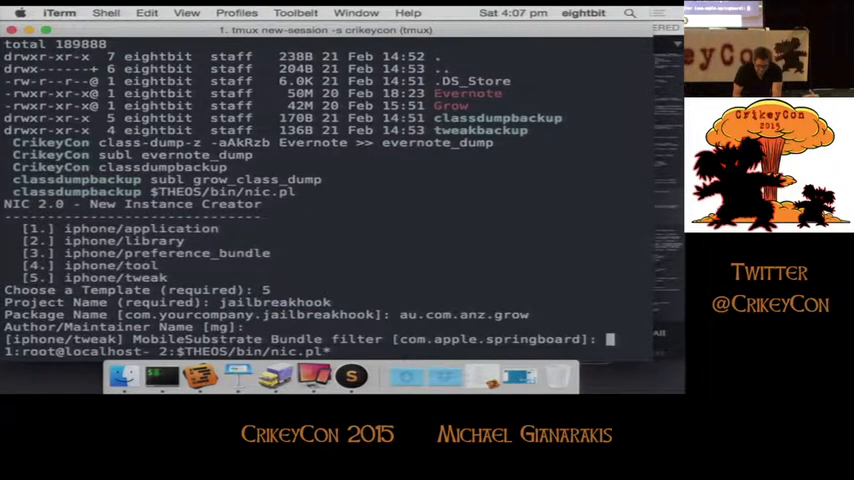
pyautogui.write('a')
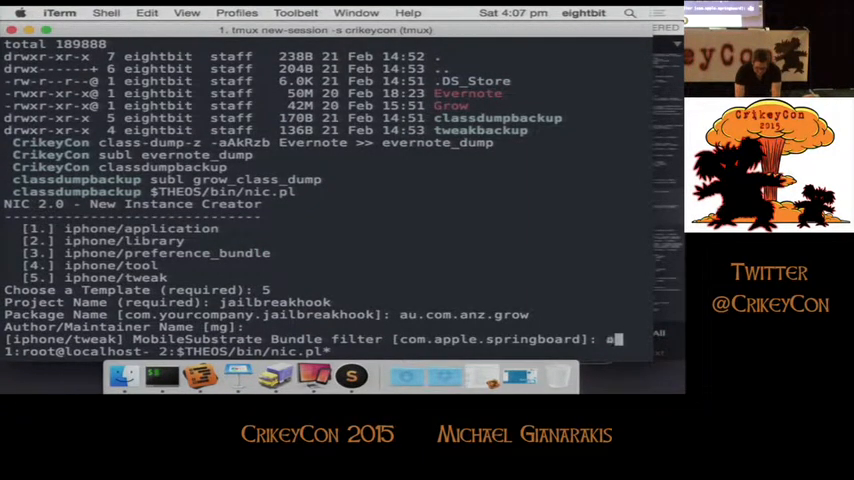
pyautogui.write('au.com.')
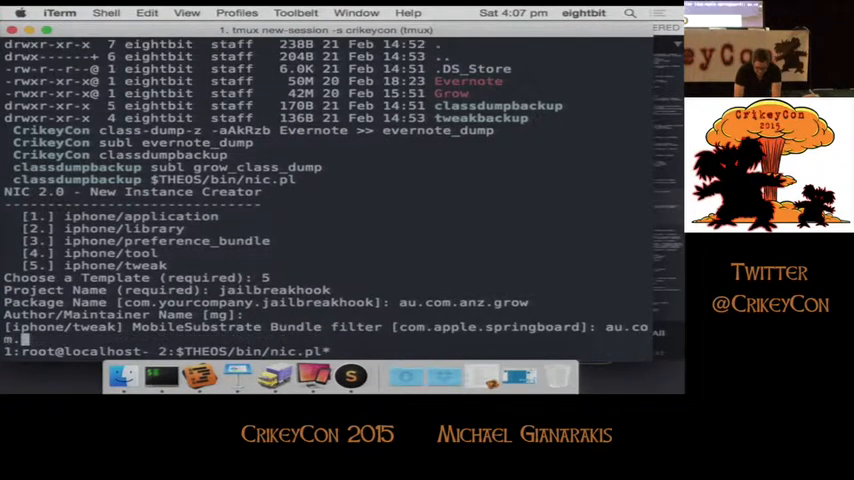
pyautogui.write('anz.grow')
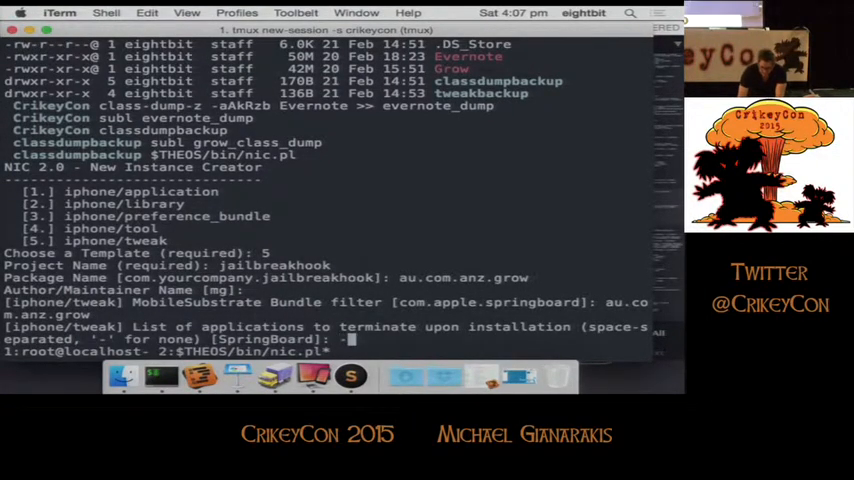
pyautogui.press('Return')
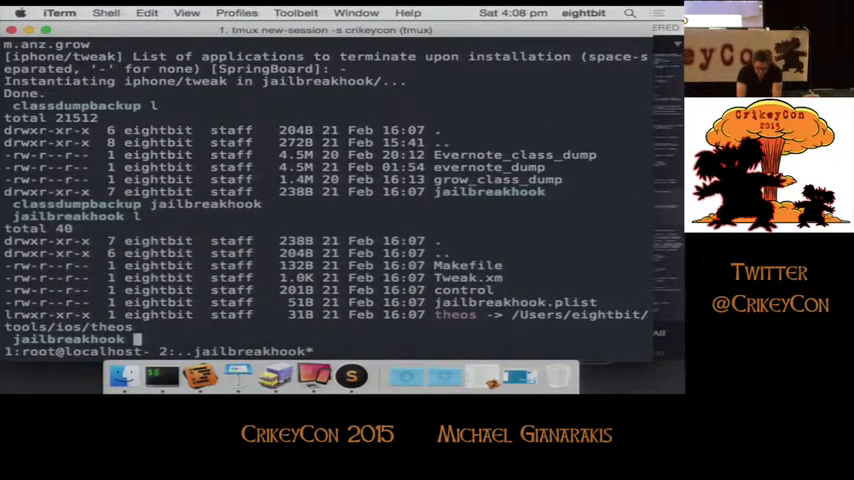
# Open the jailbreakhook project's Tweak.xm in Sublime Text with subl
pyautogui.write('subl')
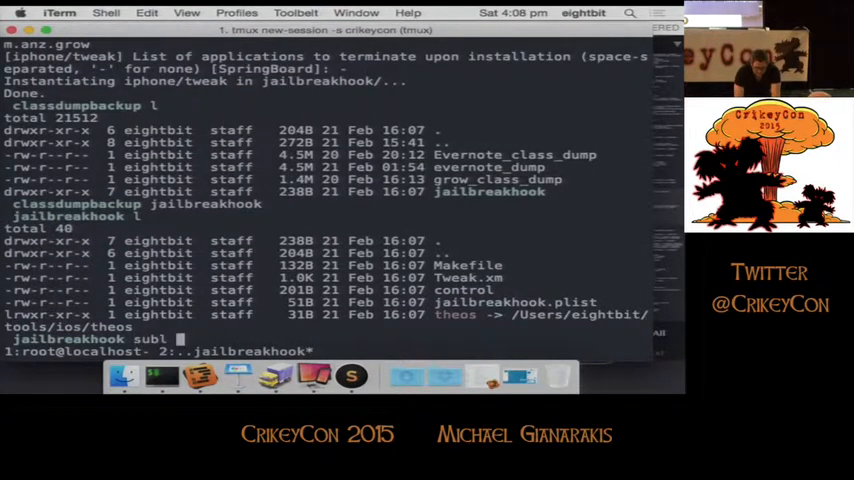
pyautogui.write('Tweak.xm')
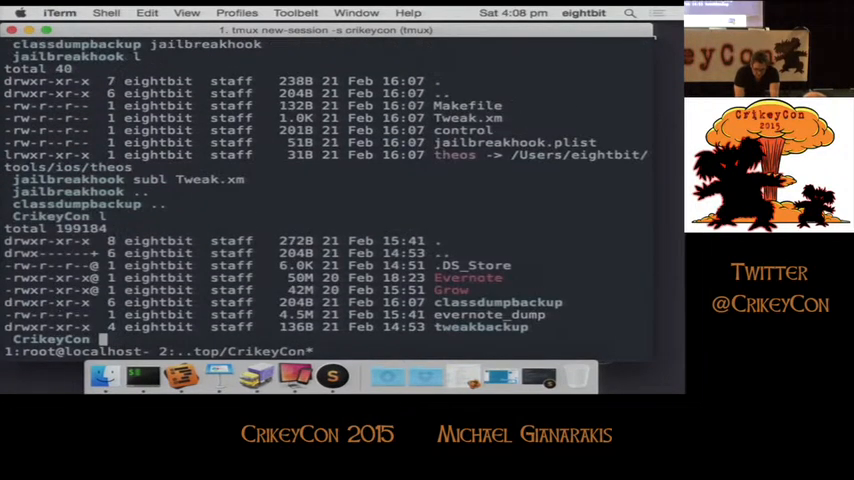
# Move into classdumpbackup/jailbreakhook and compile the tweak with make
pyautogui.write('twa')
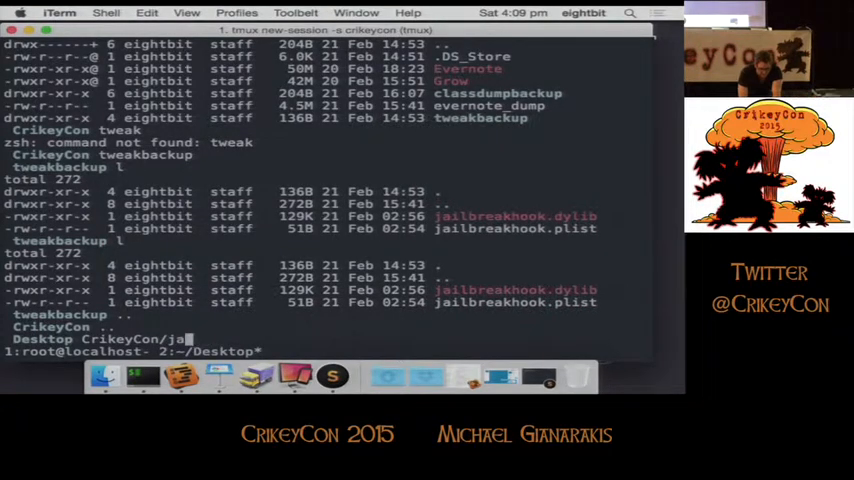
pyautogui.press('Return')
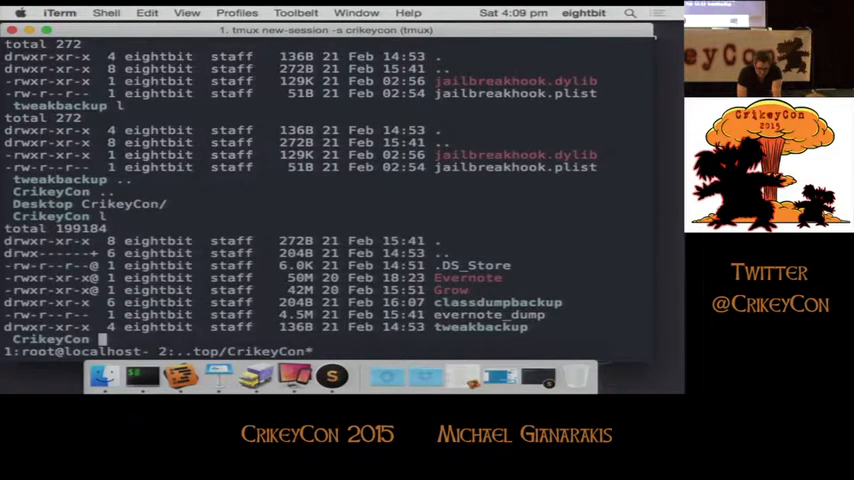
pyautogui.write('classdumpbackup')
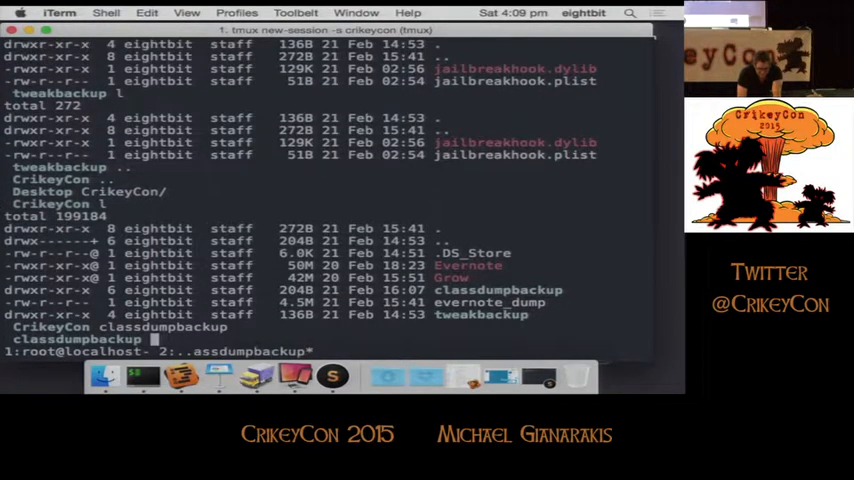
pyautogui.write('jailbreakhook/')
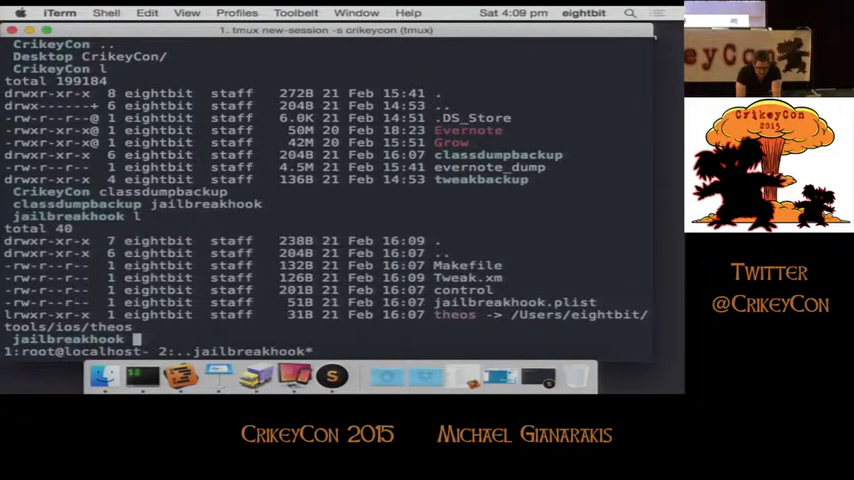
pyautogui.write('make')
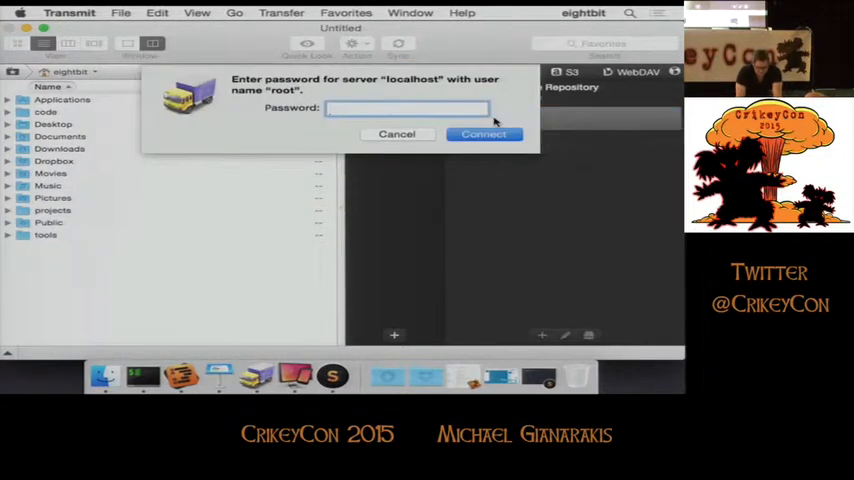
# Connect to the device, browse to Library/MobileSubstrate/DynamicLibraries, and bring up Reflector
pyautogui.click(483, 134)
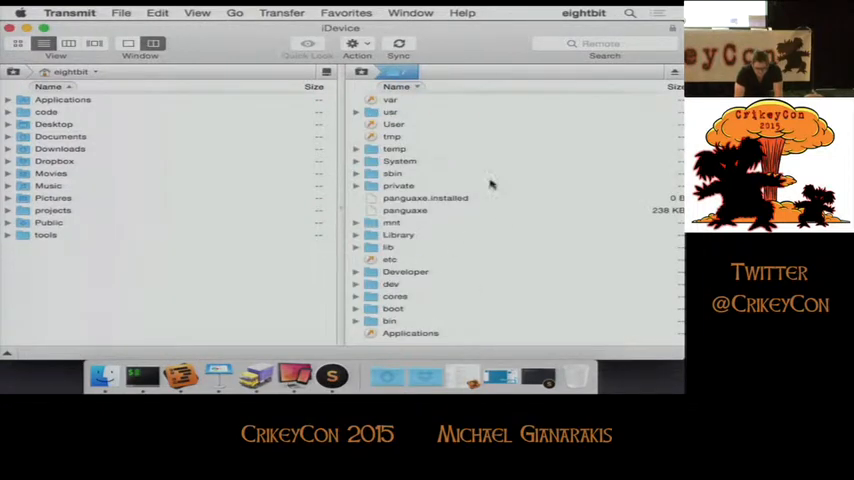
pyautogui.doubleClick(398, 234)
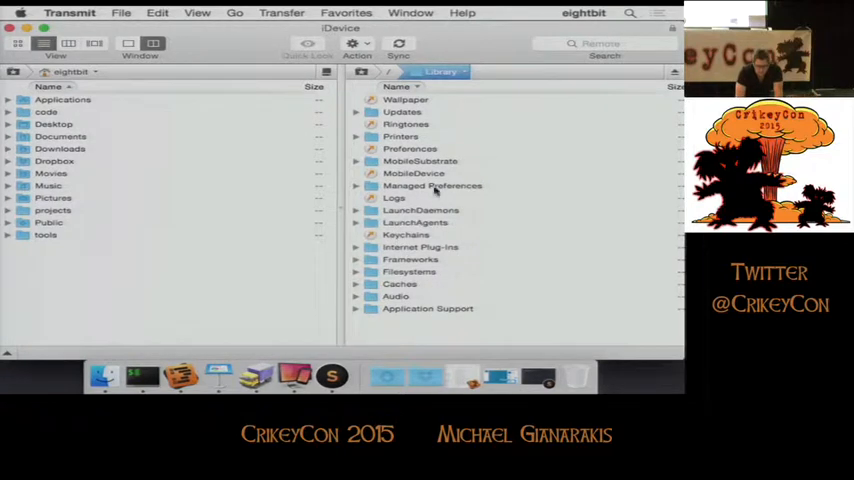
pyautogui.doubleClick(420, 161)
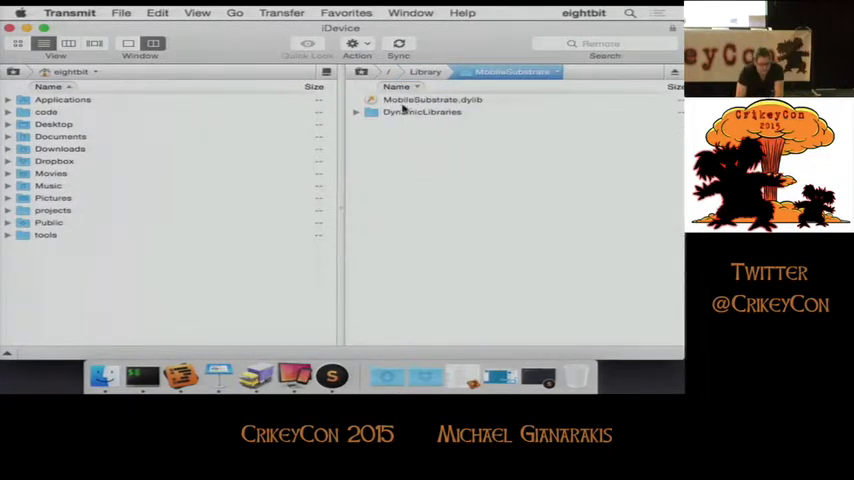
pyautogui.doubleClick(420, 111)
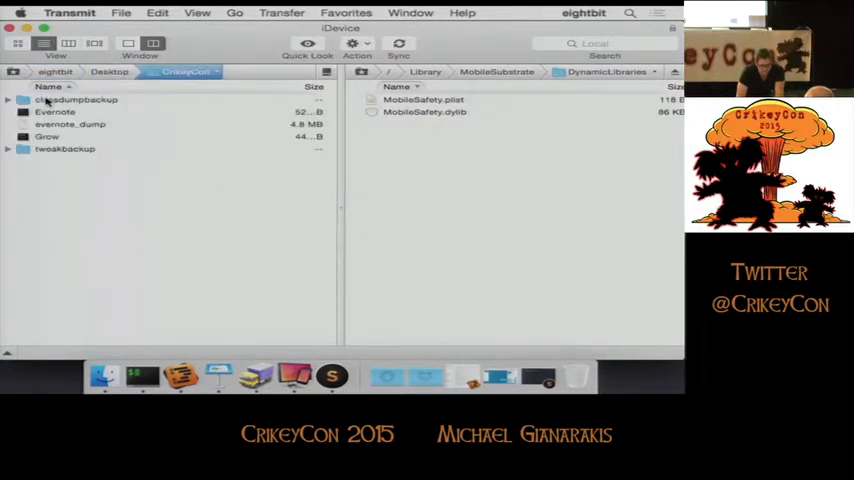
pyautogui.doubleClick(64, 148)
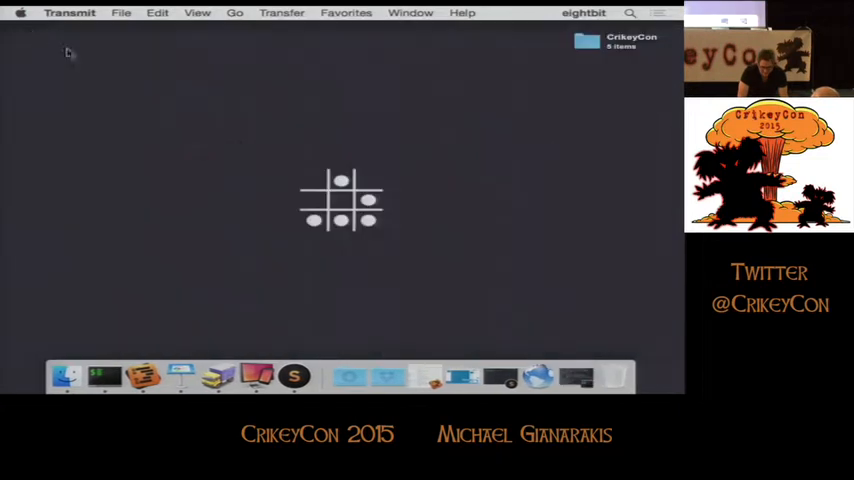
pyautogui.click(257, 377)
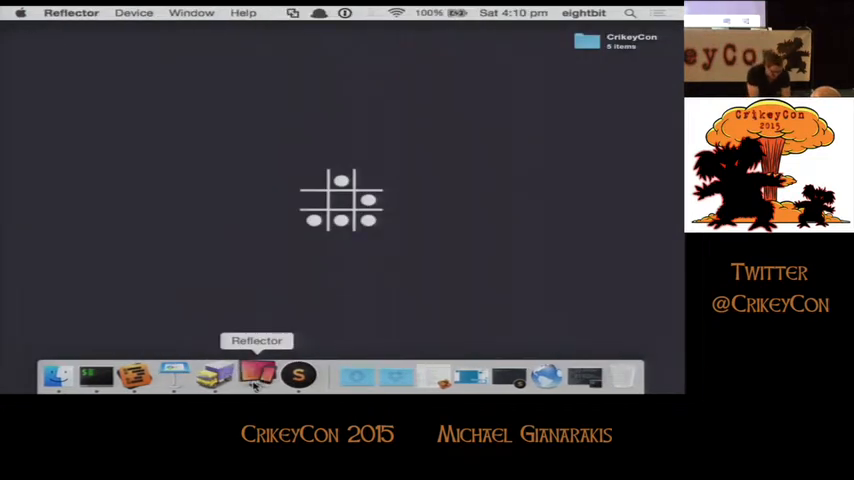